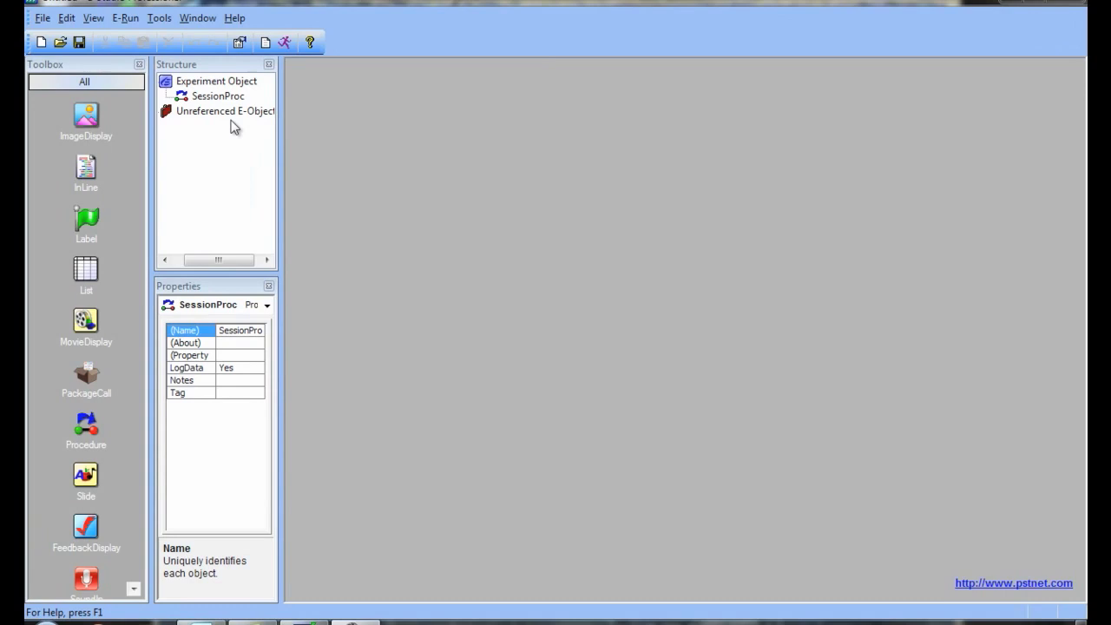
# Open the SessionProc timeline to begin adding session objects
pyautogui.doubleClick(219, 96)
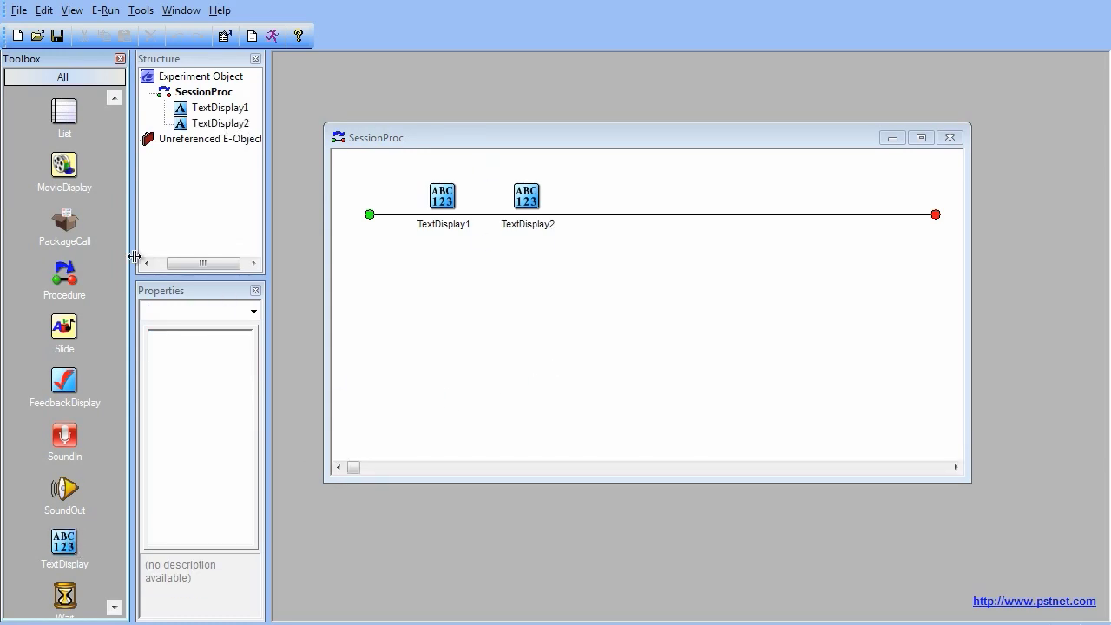
pyautogui.moveTo(79, 167)
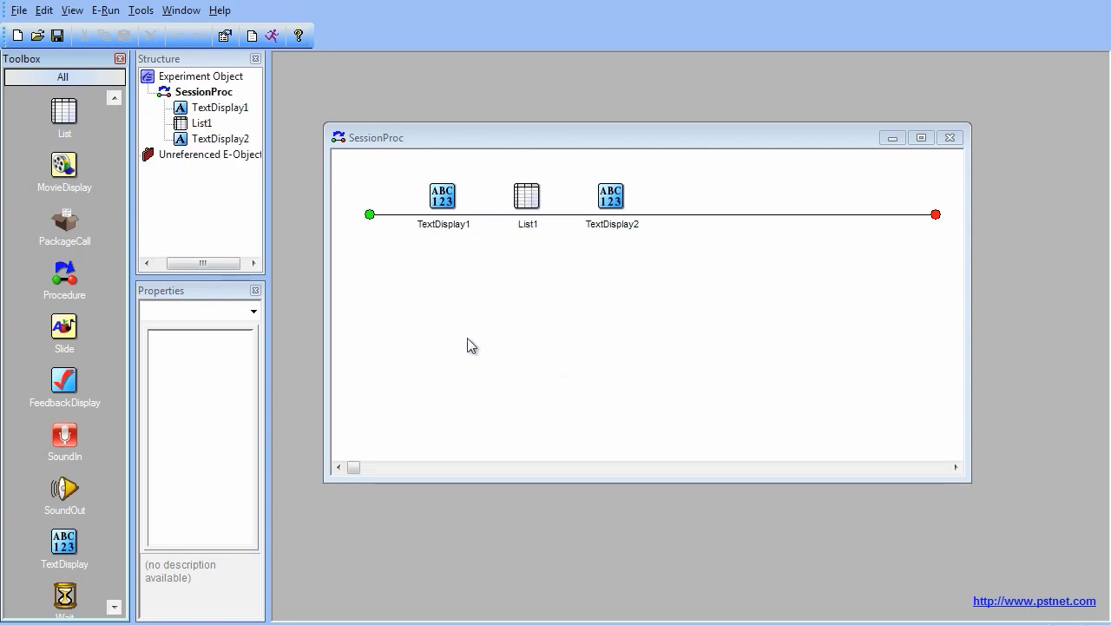
# Rename the session text displays to Introduction and Goodbye
pyautogui.click(443, 195)
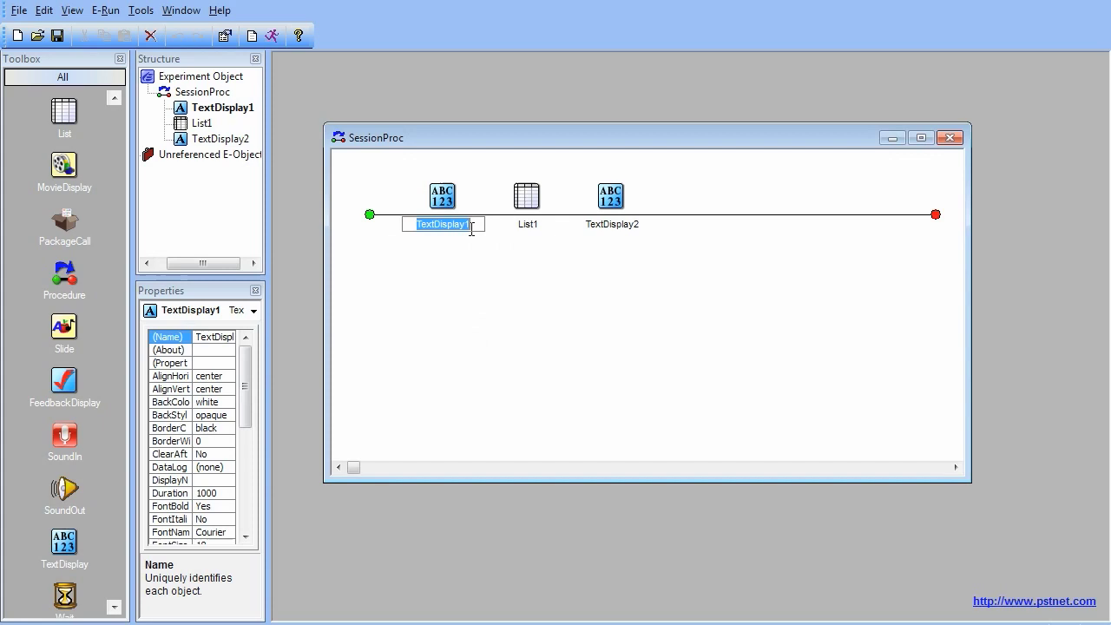
pyautogui.write('Introduction')
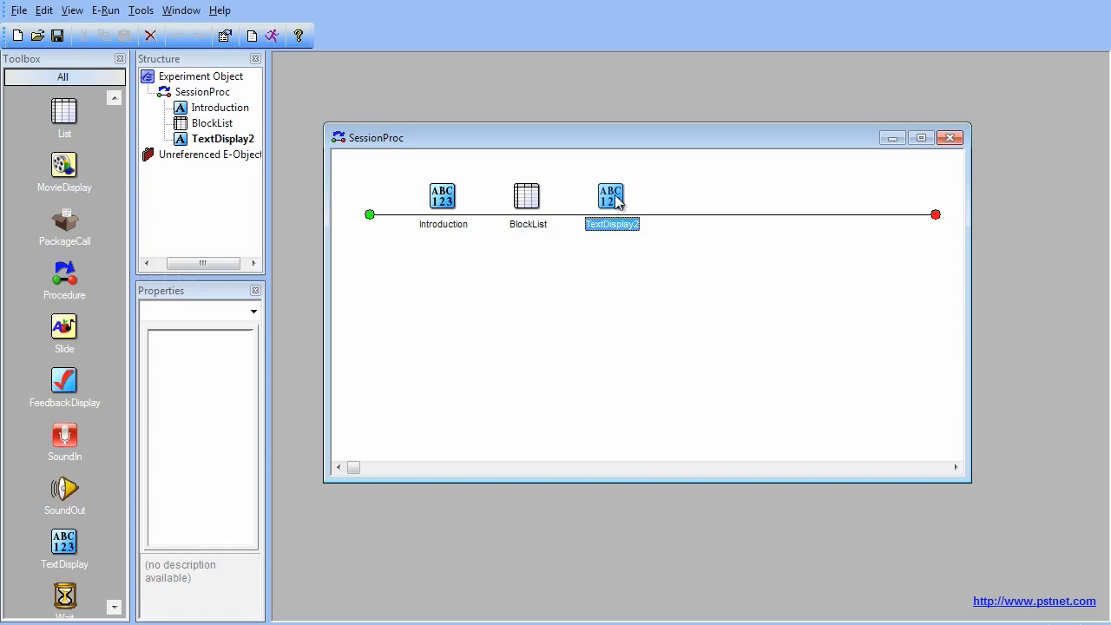
pyautogui.write('Goodbye')
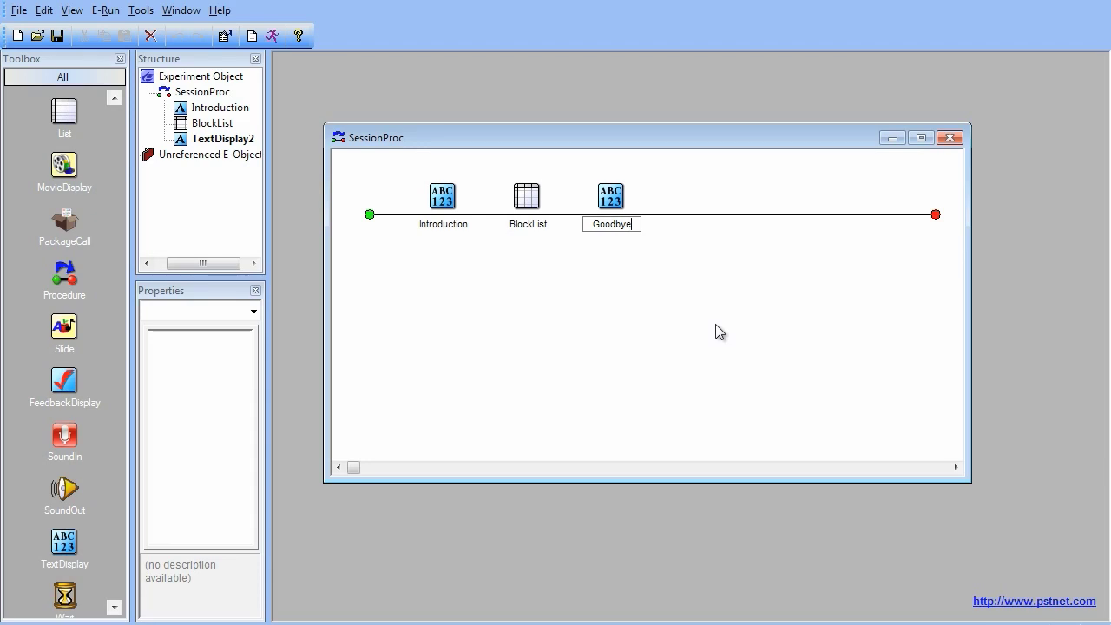
pyautogui.moveTo(706, 330)
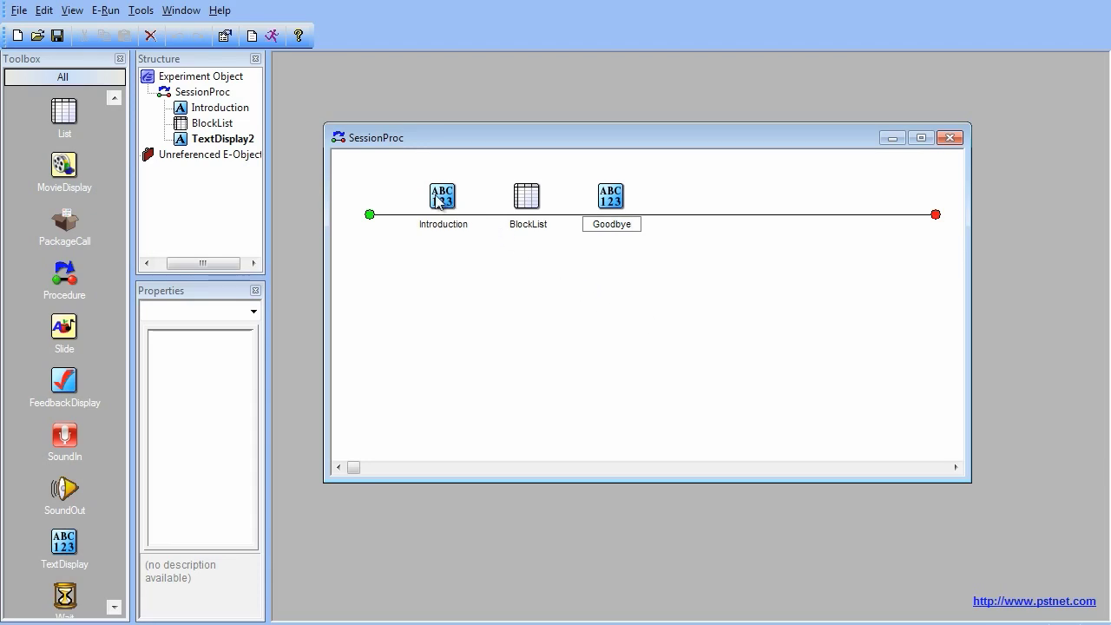
# Enter 'Welcome to the Experiment' and 'Press SPACE to continue' on the Introduction display
pyautogui.doubleClick(442, 195)
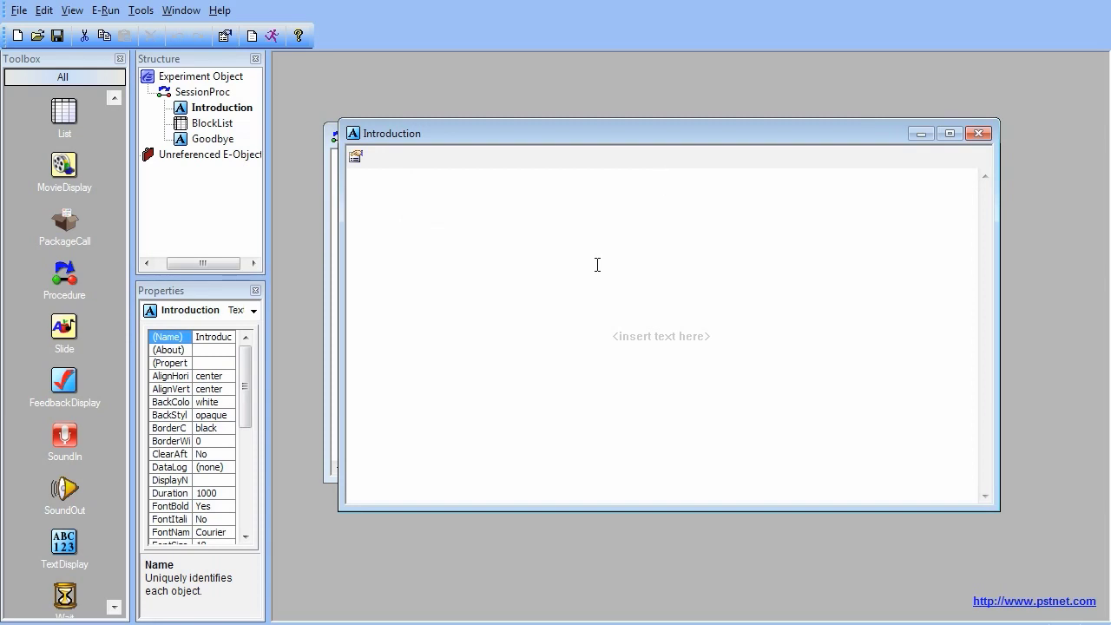
pyautogui.write('Welcome to the Ex')
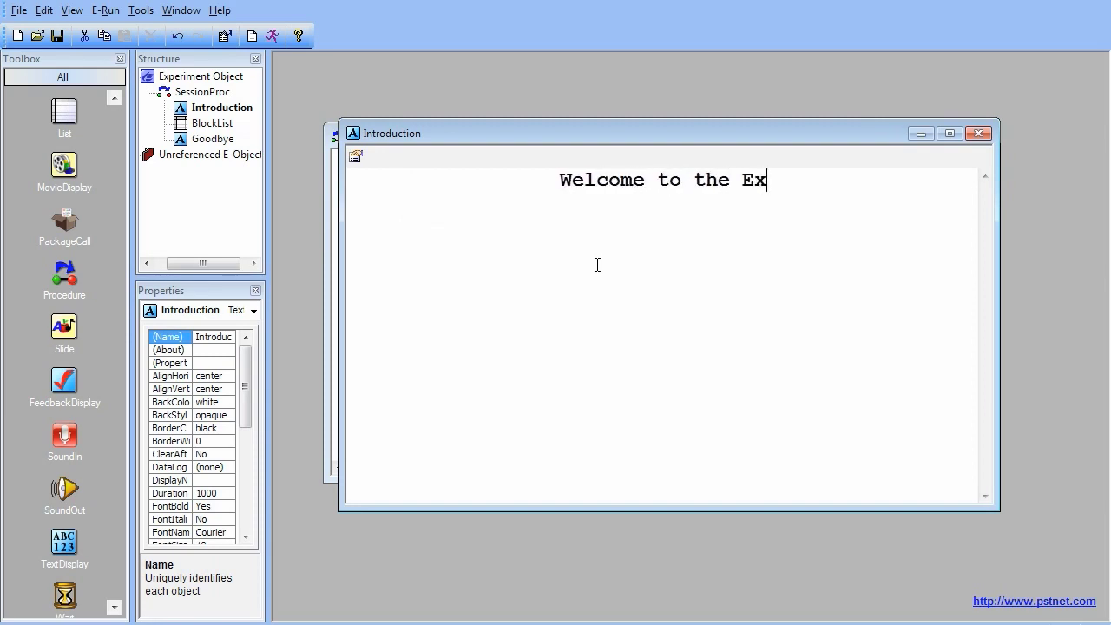
pyautogui.write('periment')
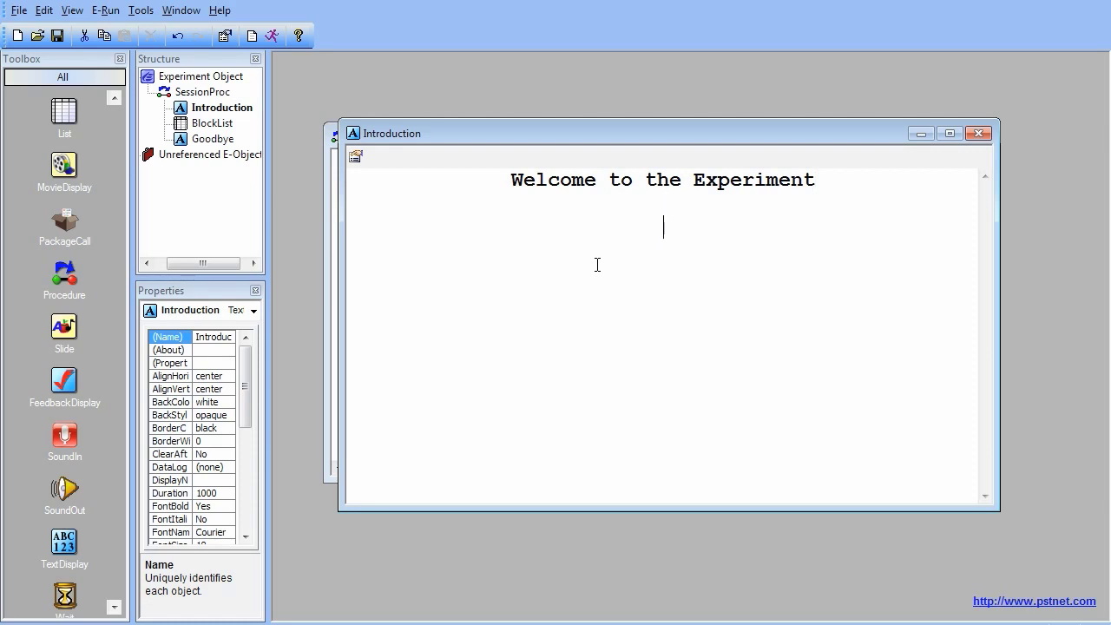
pyautogui.write('Press SPA')
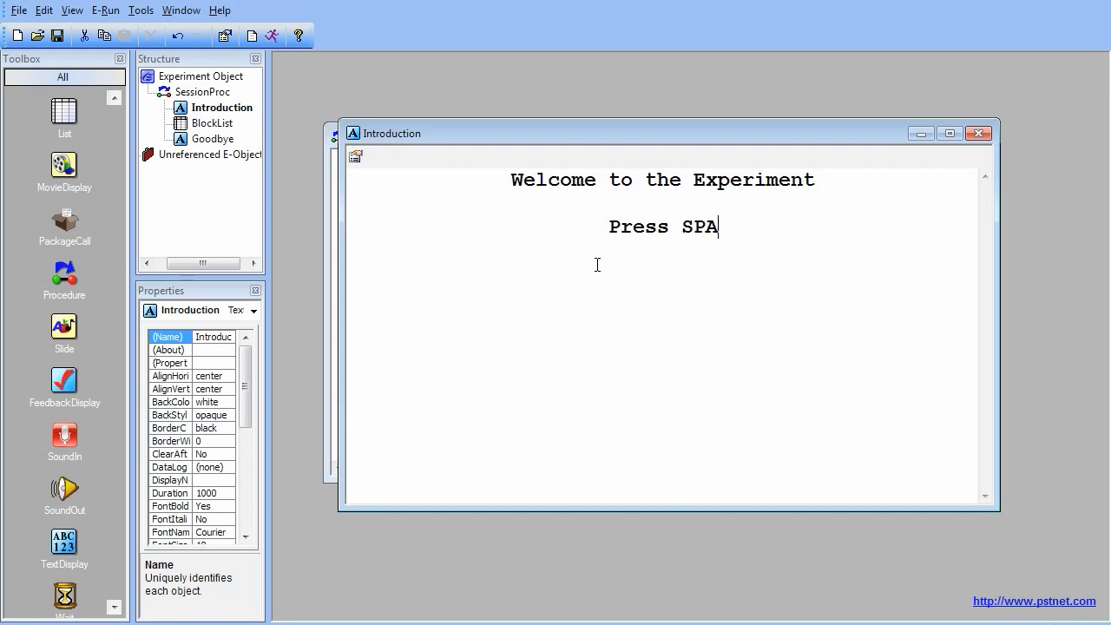
pyautogui.write('CE t')
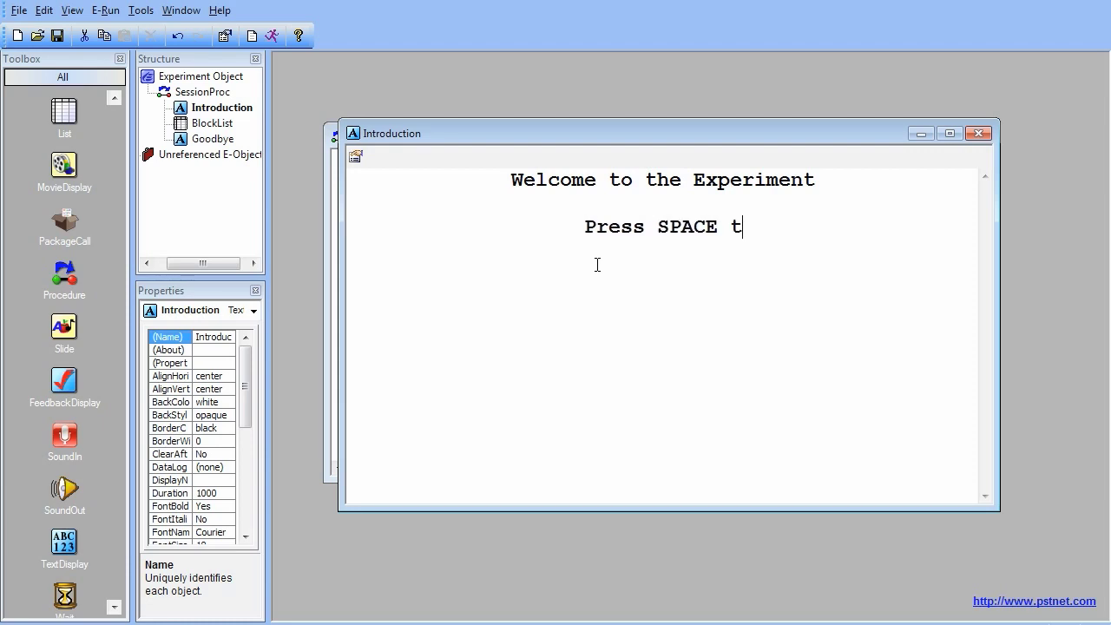
pyautogui.write('o continu')
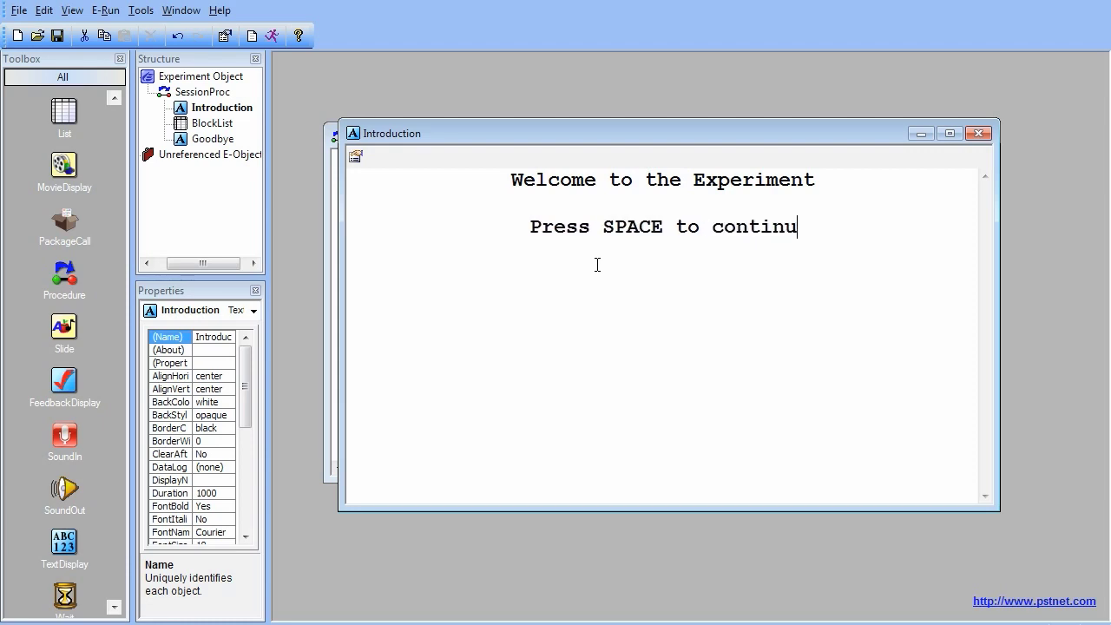
pyautogui.write('e')
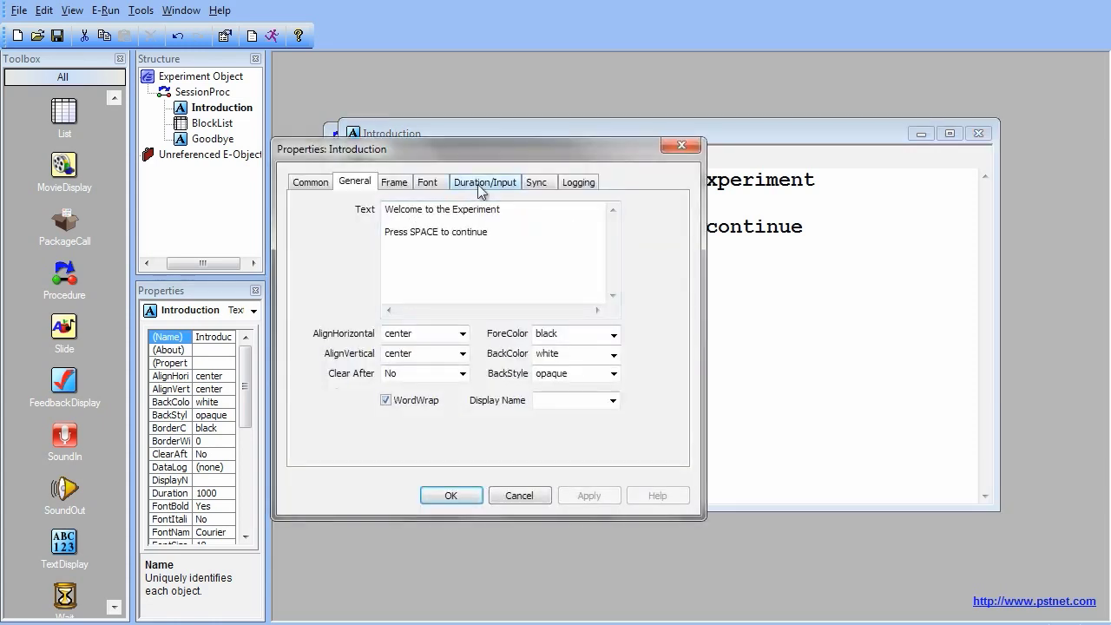
# Give Introduction infinite duration with keyboard input allowing only {SPACE}, and apply
pyautogui.click(484, 181)
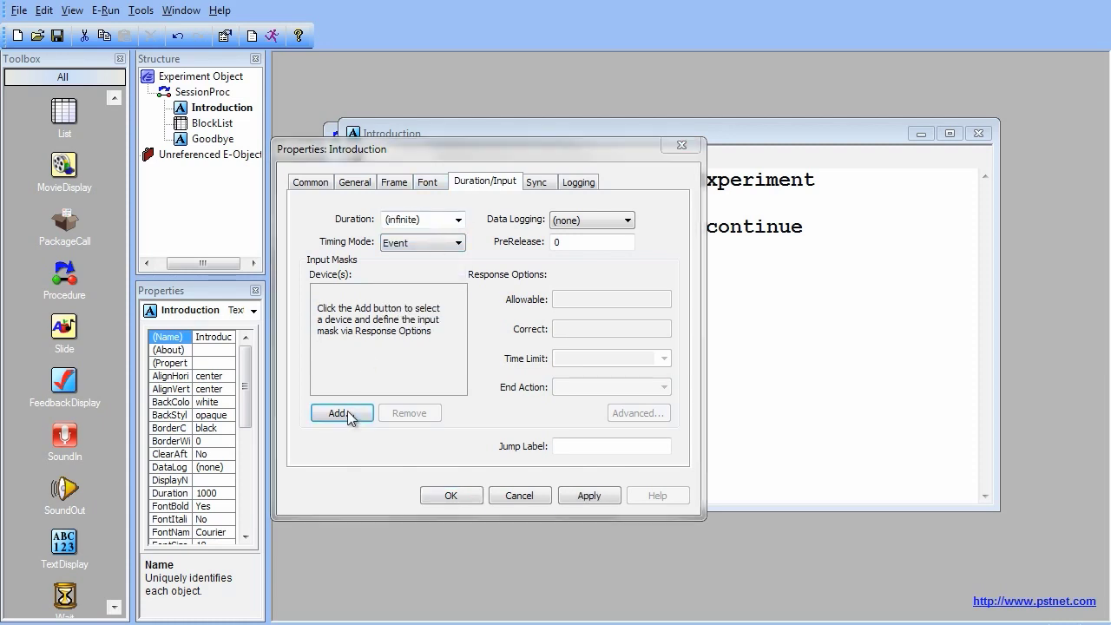
pyautogui.click(338, 412)
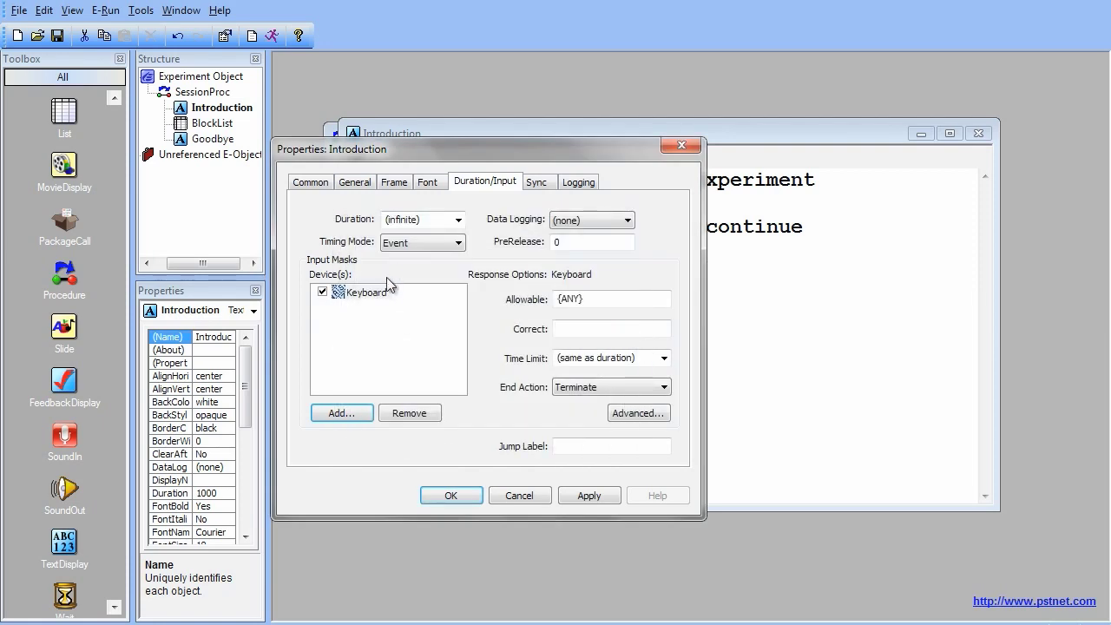
pyautogui.moveTo(402, 302)
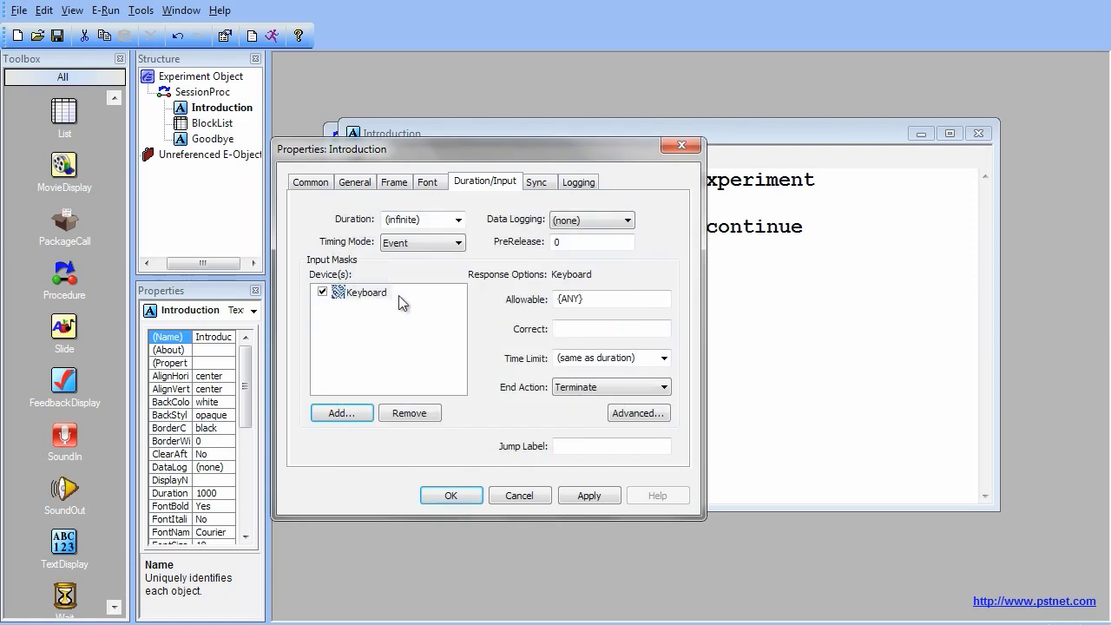
pyautogui.click(611, 298)
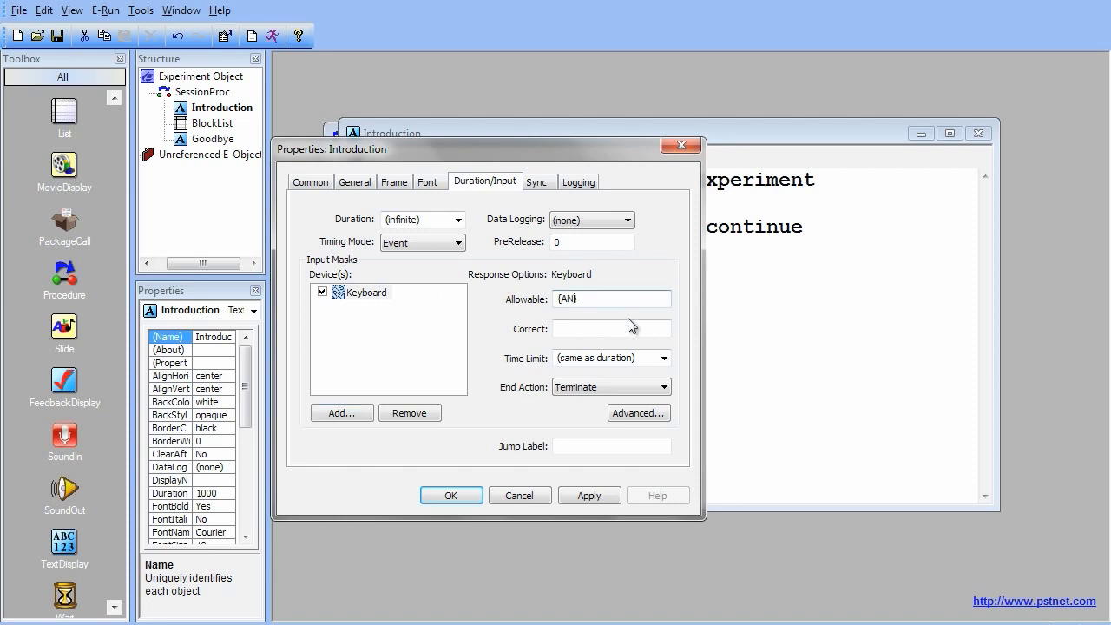
pyautogui.write('{SPACE}')
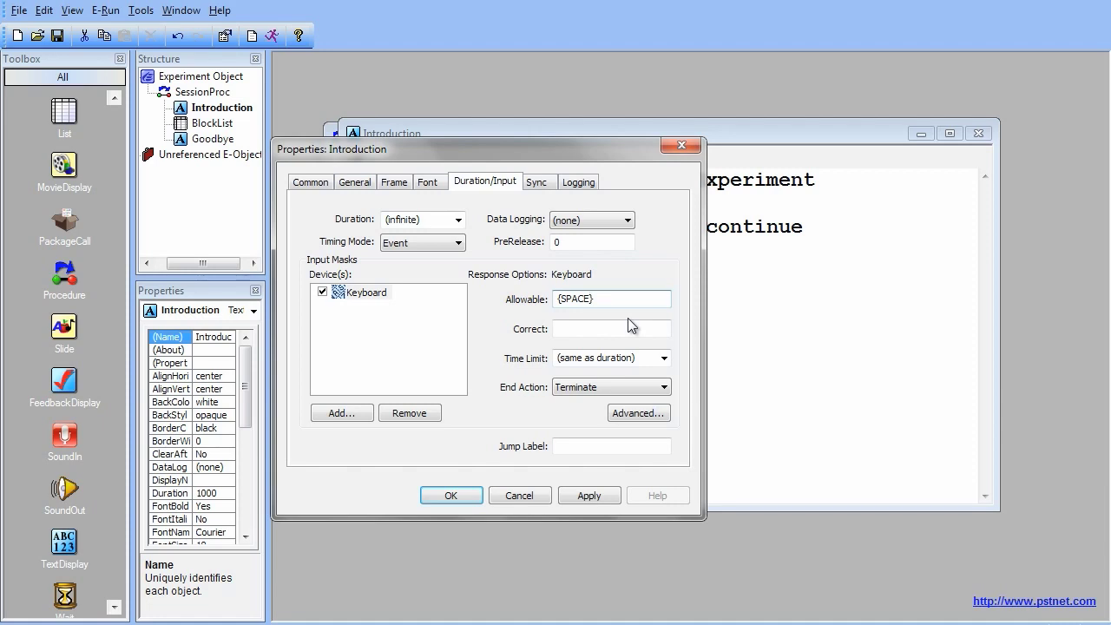
pyautogui.click(451, 495)
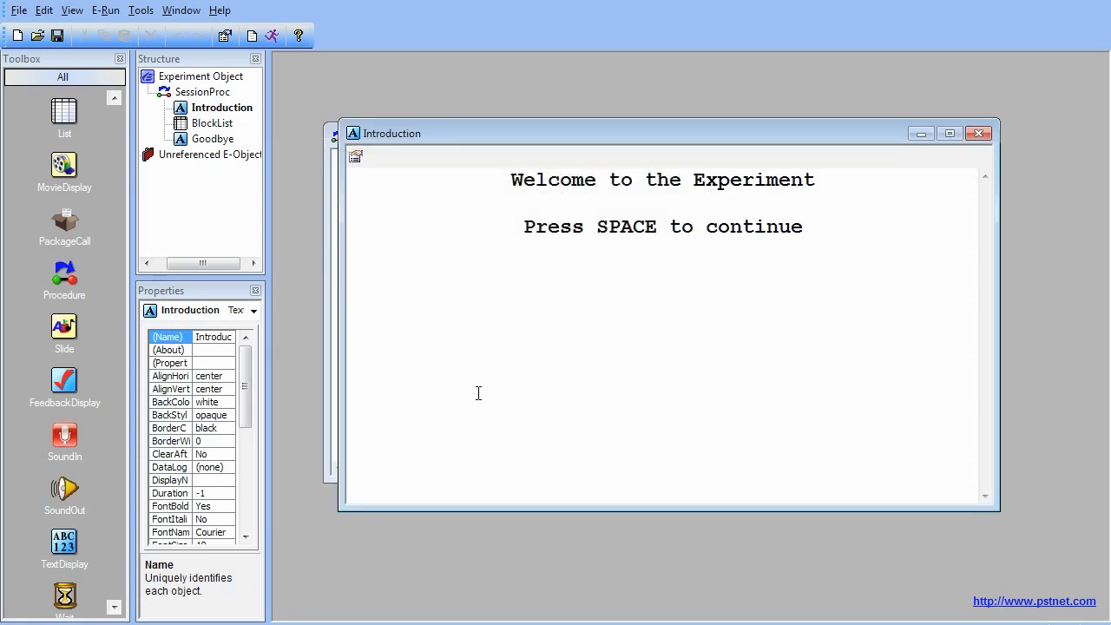
pyautogui.moveTo(495, 386)
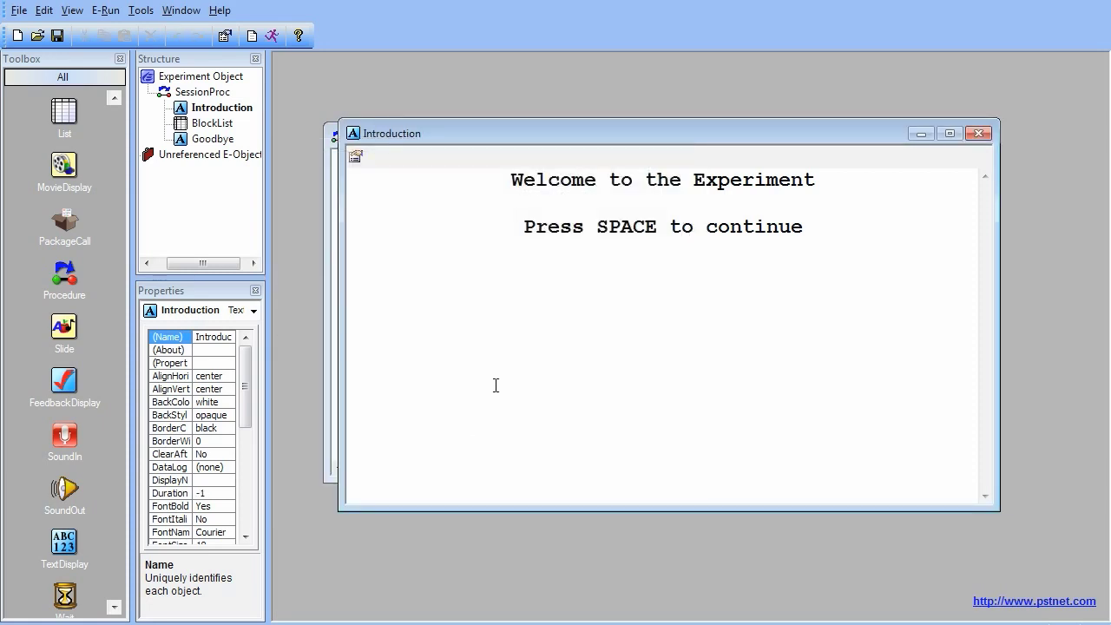
pyautogui.moveTo(666, 204)
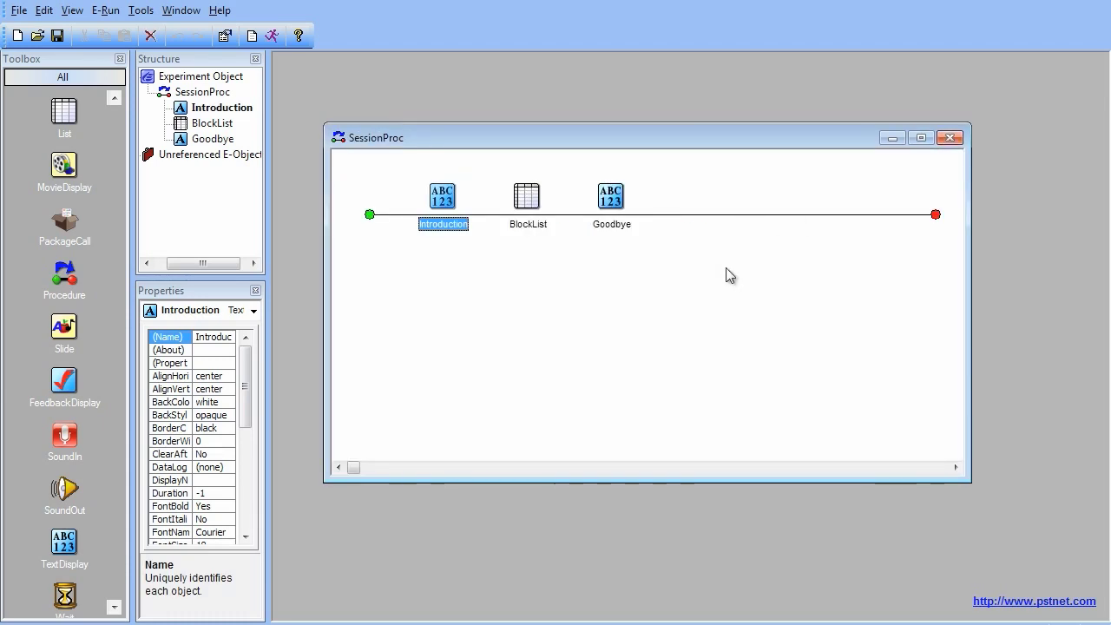
# Type 'Goodbye' into the Goodbye display and close its editor
pyautogui.doubleClick(611, 195)
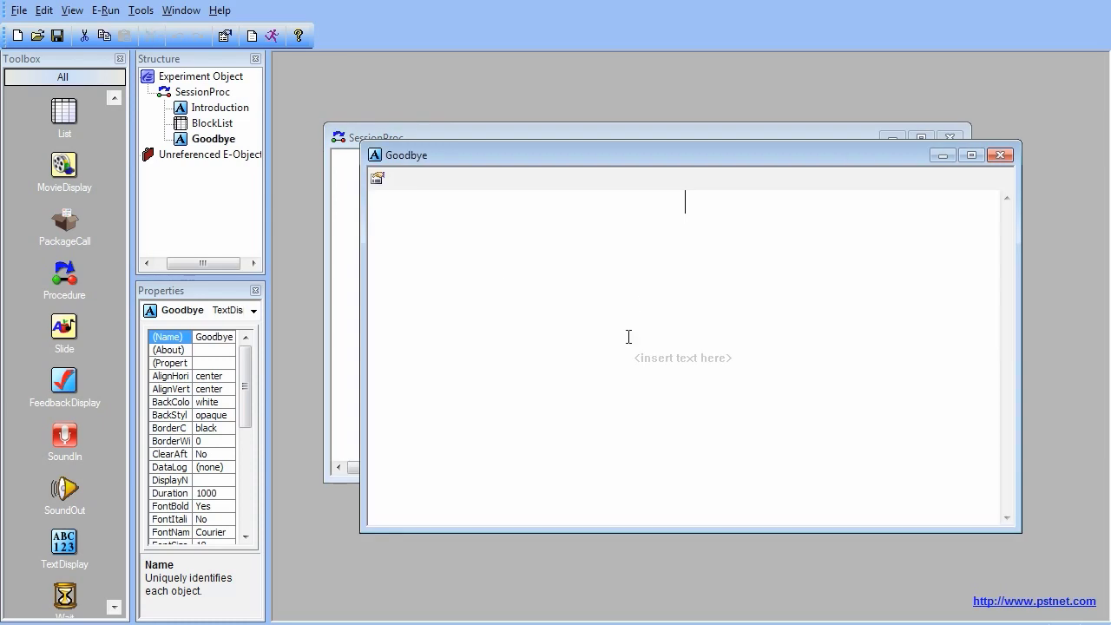
pyautogui.moveTo(625, 338)
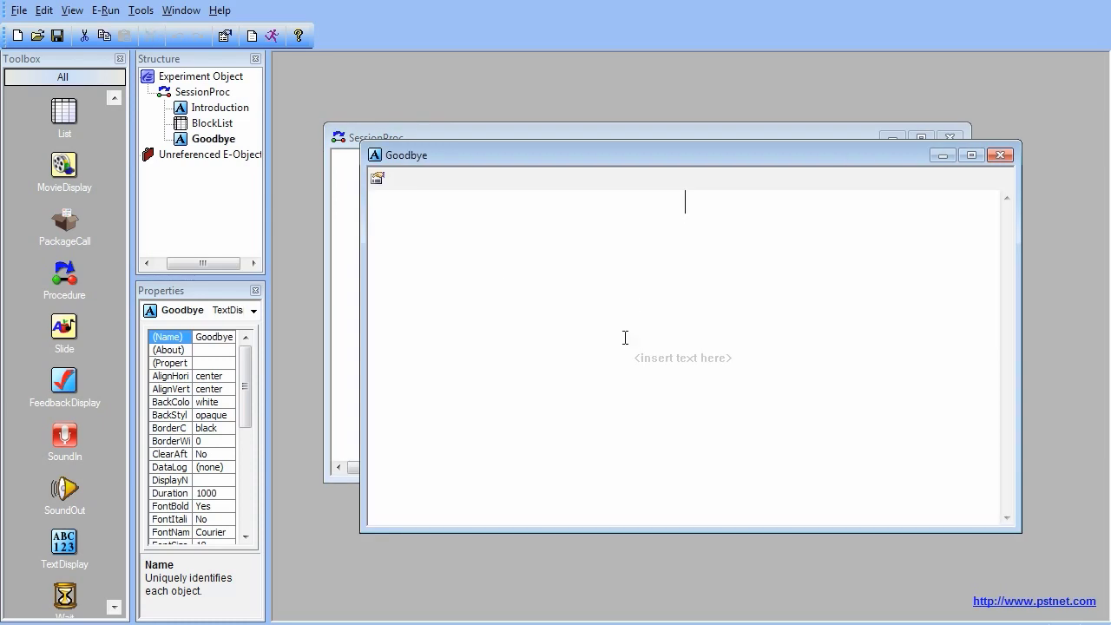
pyautogui.write('G')
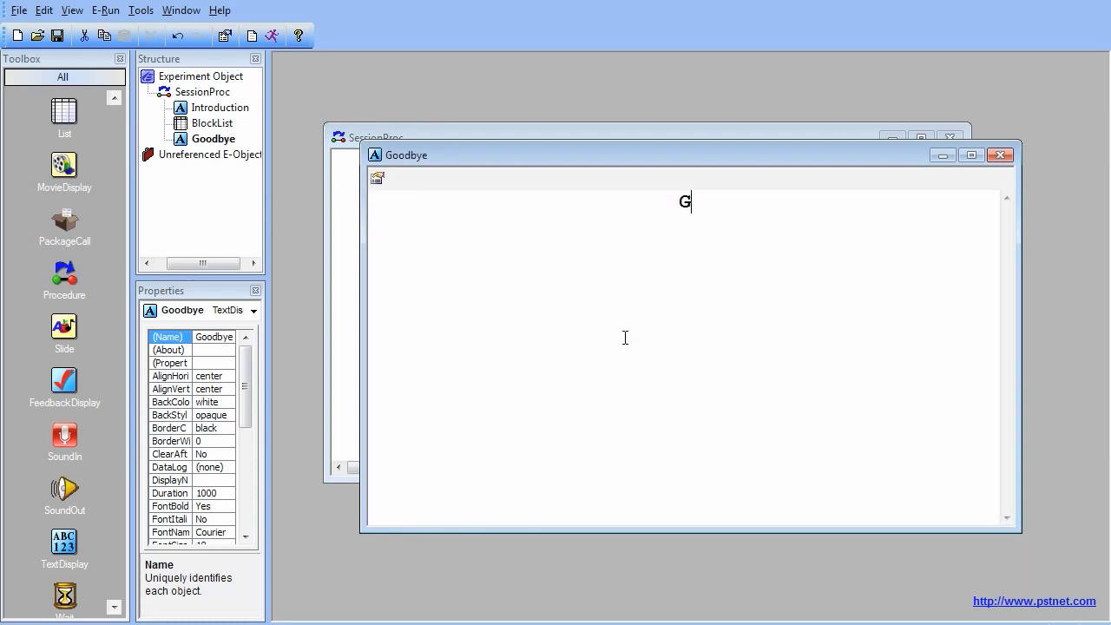
pyautogui.write('oodbye')
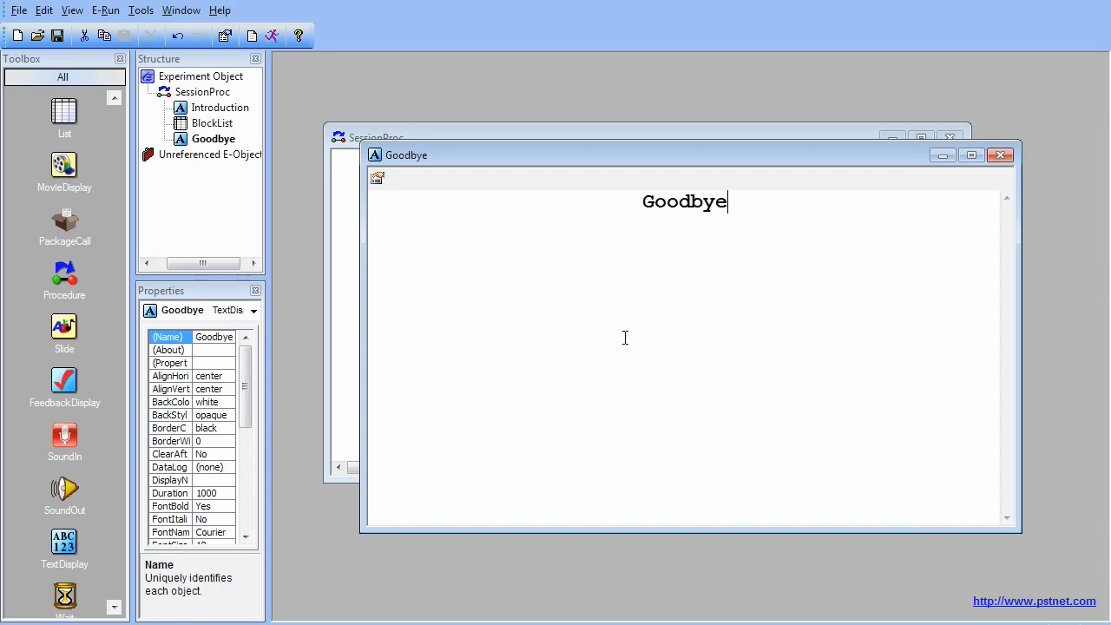
pyautogui.moveTo(967, 191)
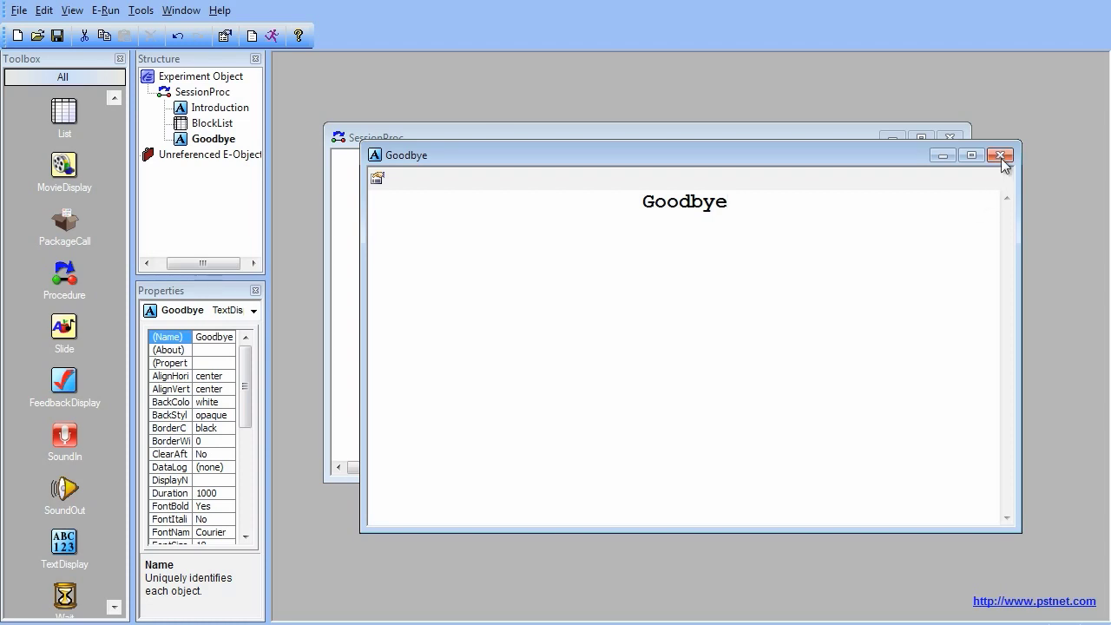
pyautogui.click(1002, 155)
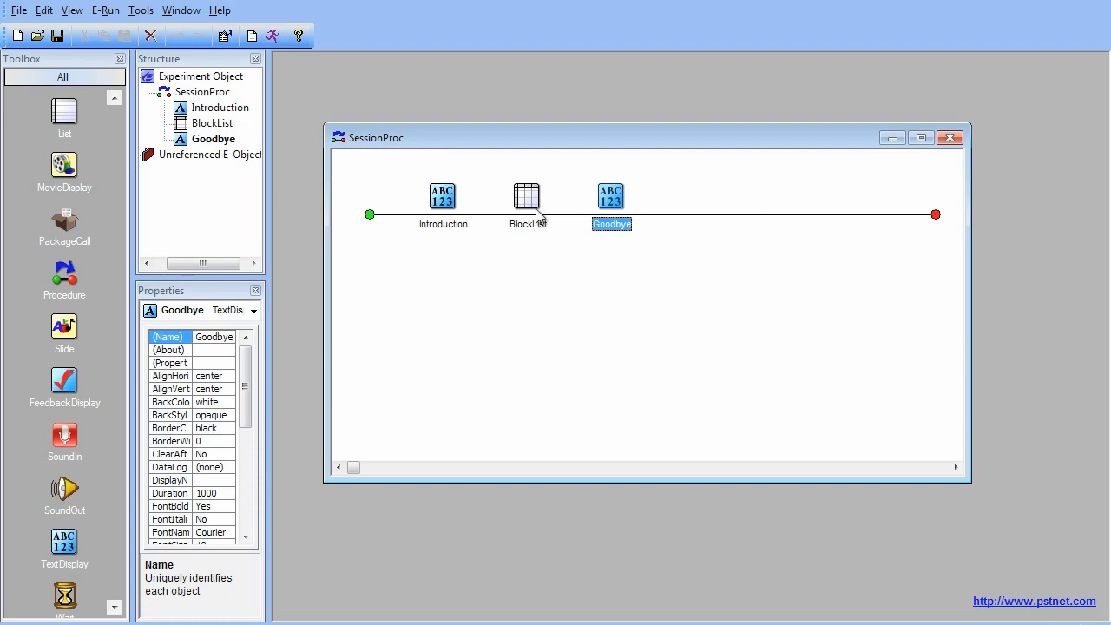
# Set BlockList's procedure to a new BlockProc, made default for new levels
pyautogui.doubleClick(526, 195)
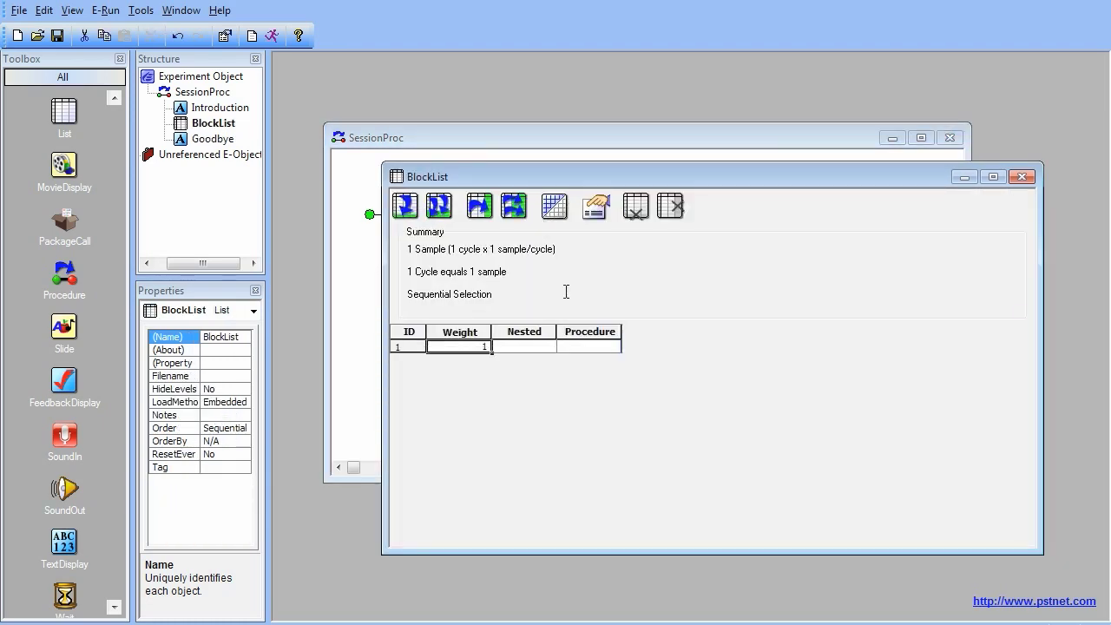
pyautogui.moveTo(595, 323)
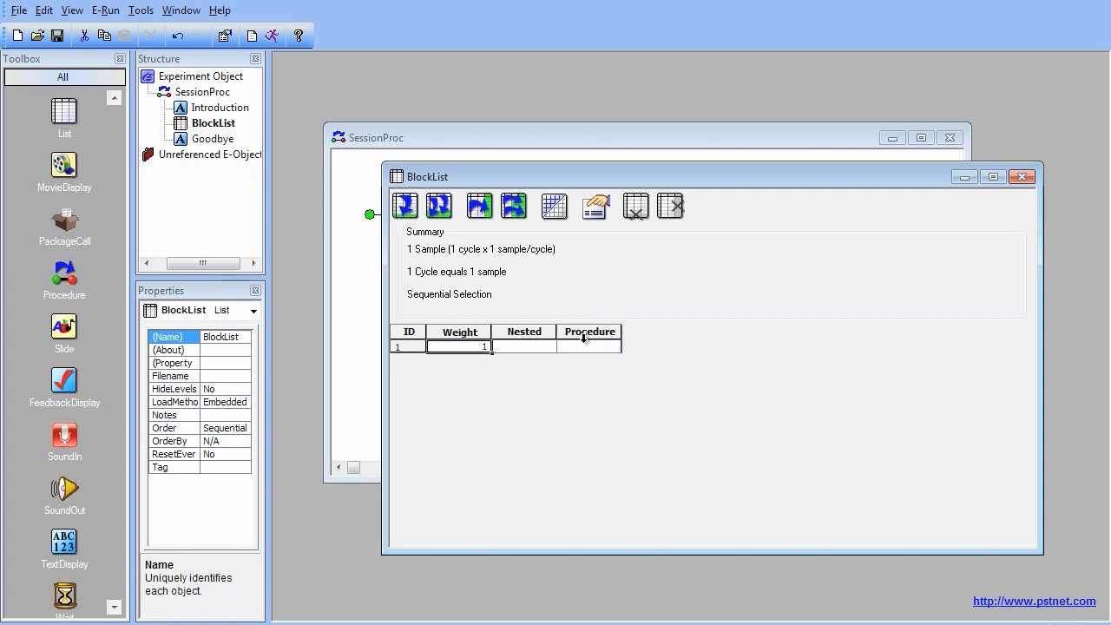
pyautogui.click(589, 347)
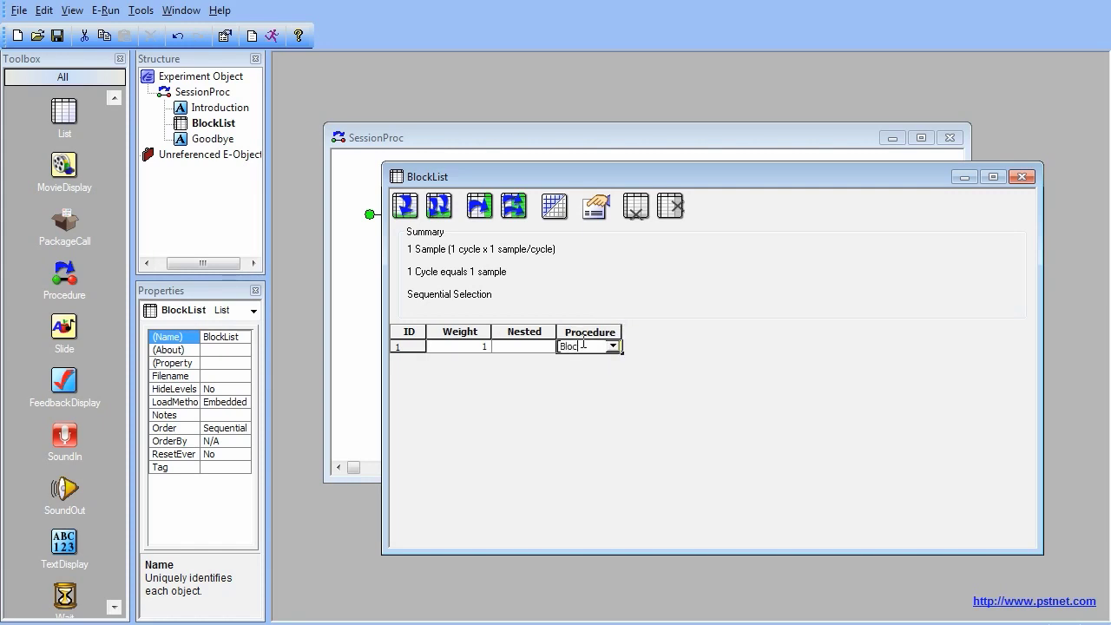
pyautogui.write('BlockProc')
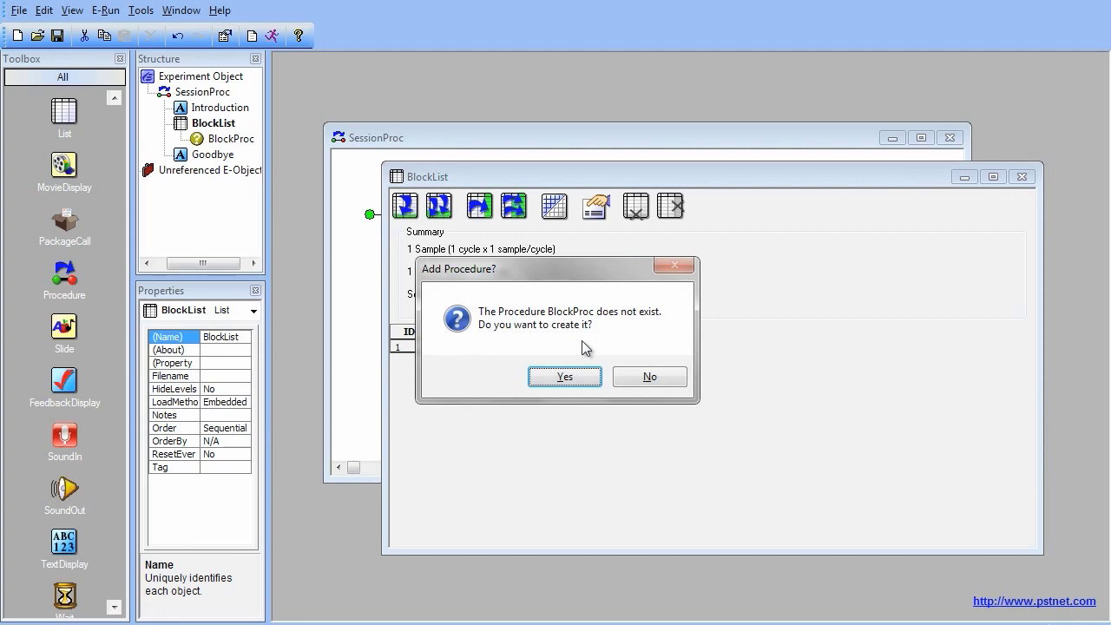
pyautogui.click(564, 376)
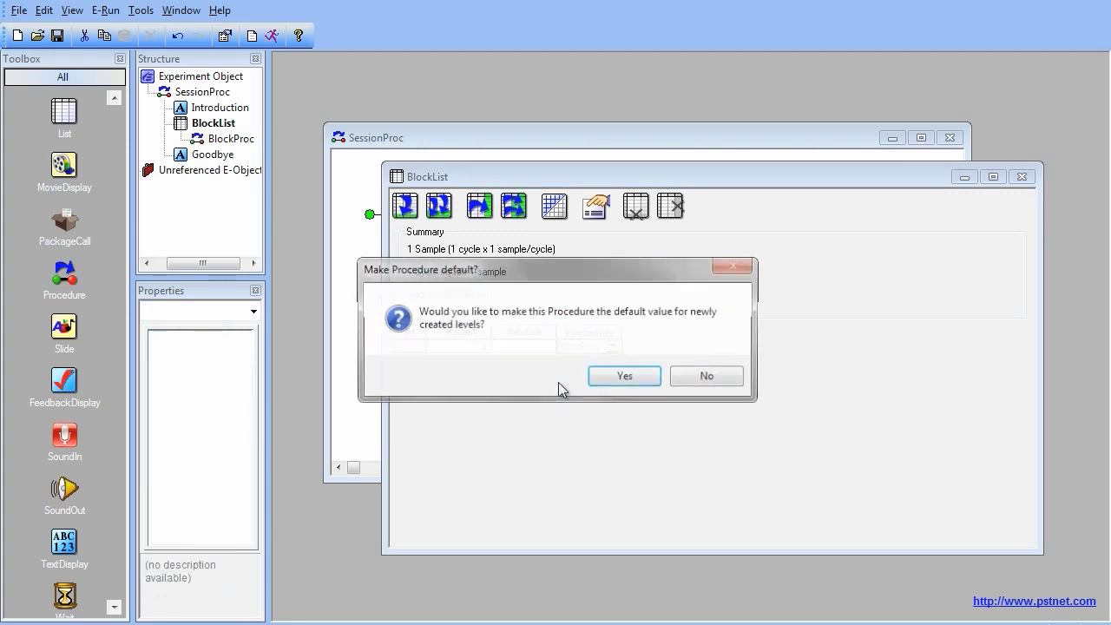
pyautogui.click(623, 376)
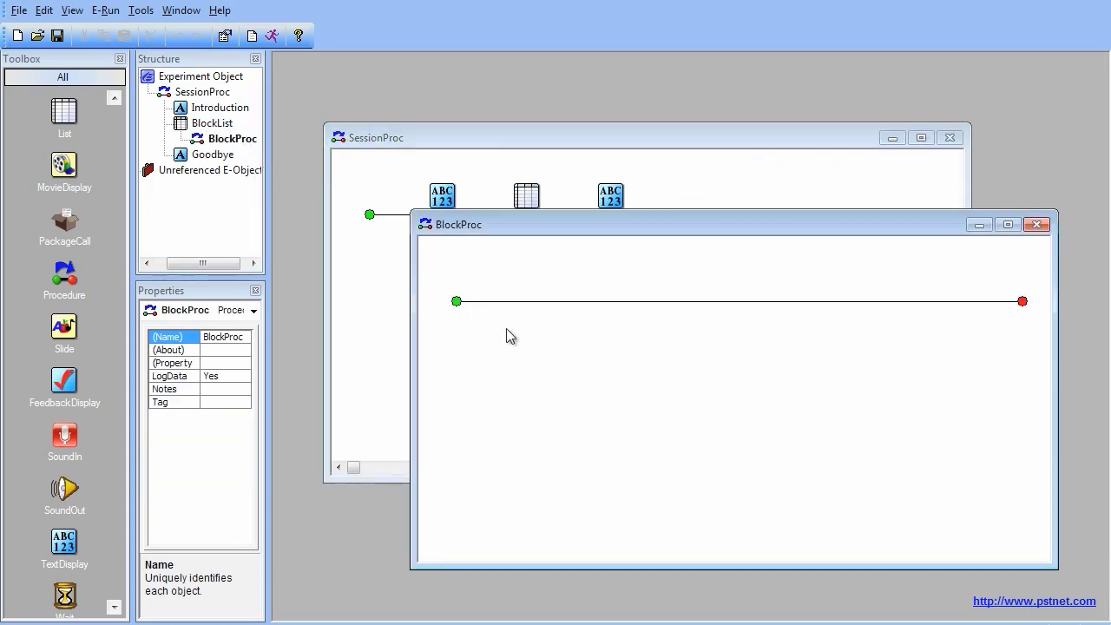
pyautogui.moveTo(565, 389)
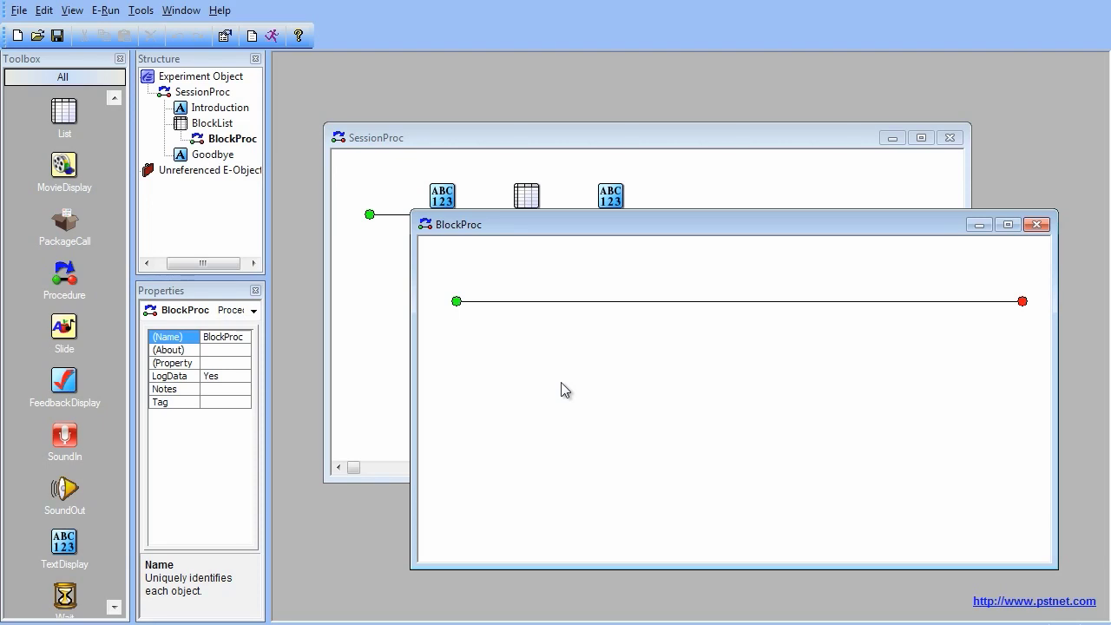
pyautogui.moveTo(29, 146)
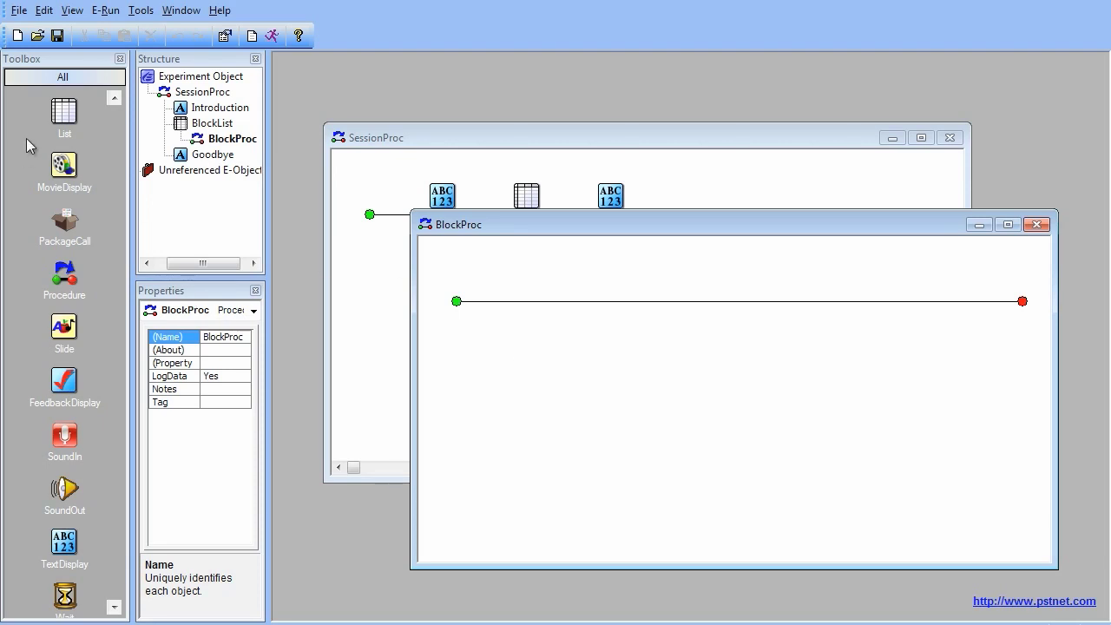
# Add a list to BlockProc, rename it TrialList, and open it
pyautogui.moveTo(63, 113); pyautogui.dragTo(530, 302)
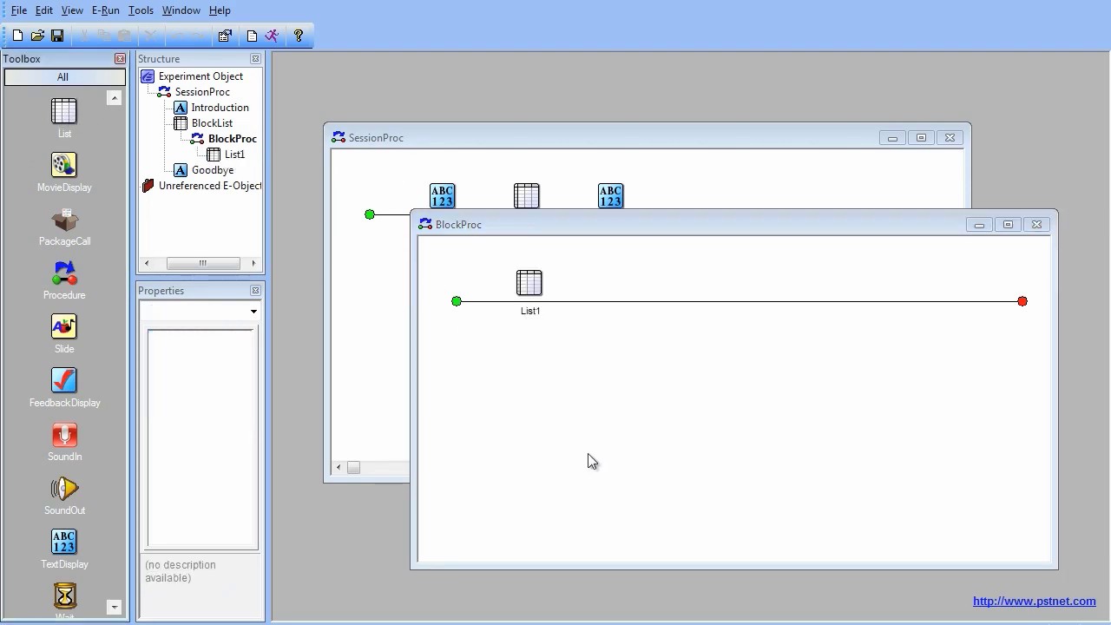
pyautogui.click(530, 283)
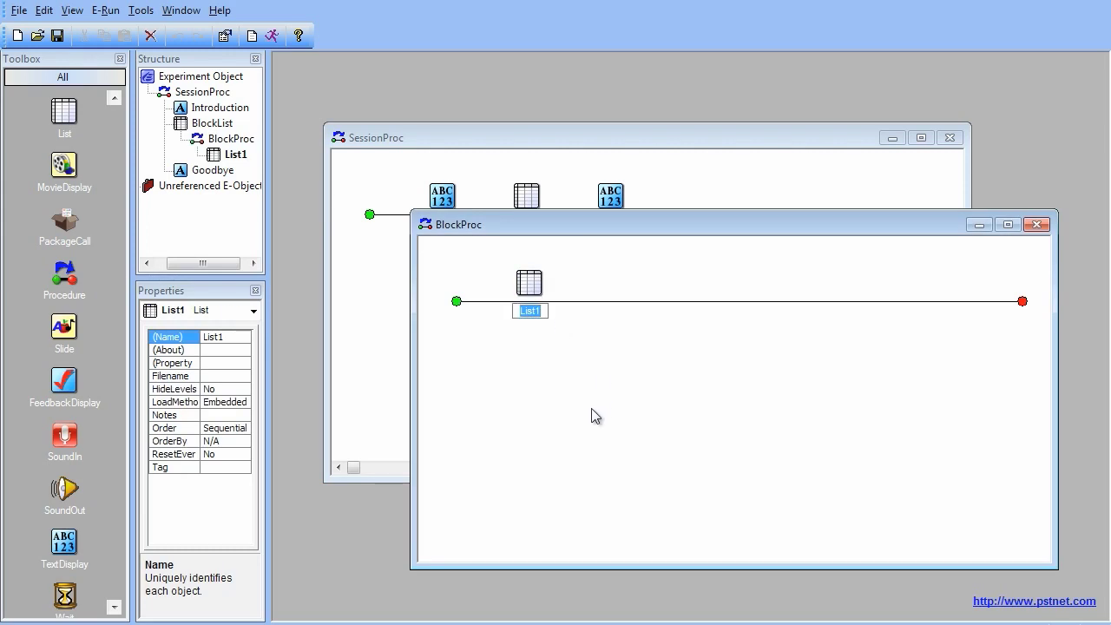
pyautogui.write('TrialList')
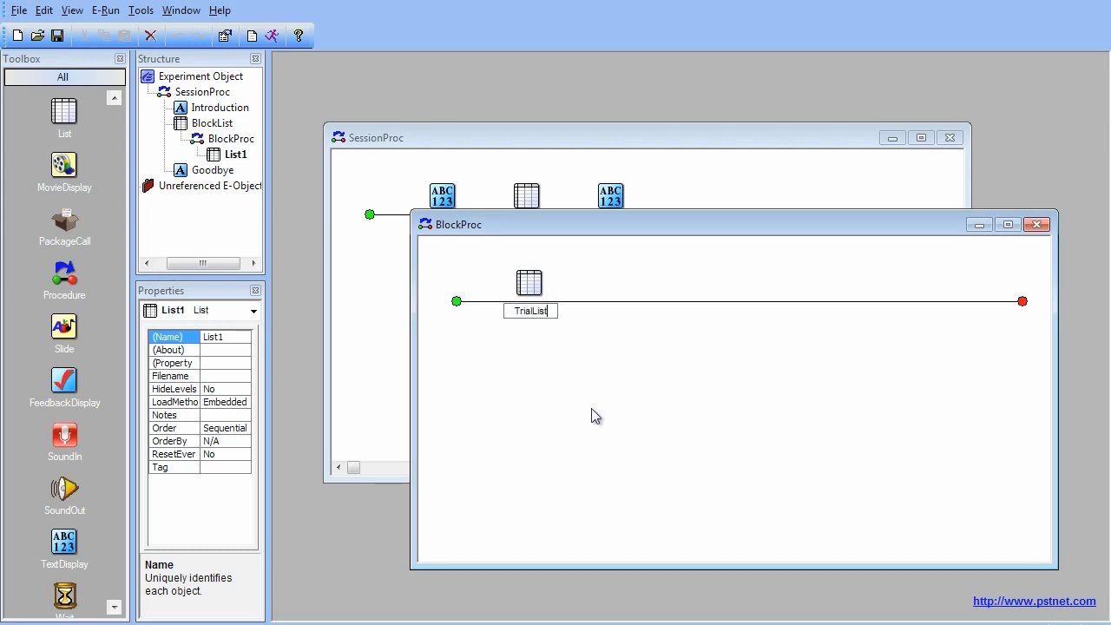
pyautogui.moveTo(655, 323)
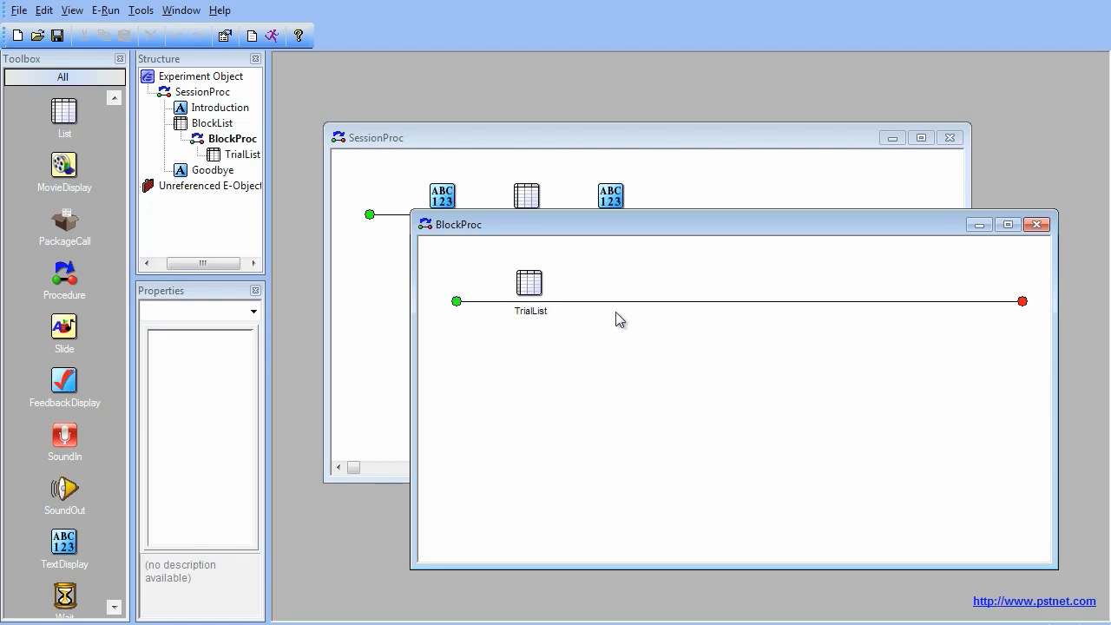
pyautogui.doubleClick(530, 282)
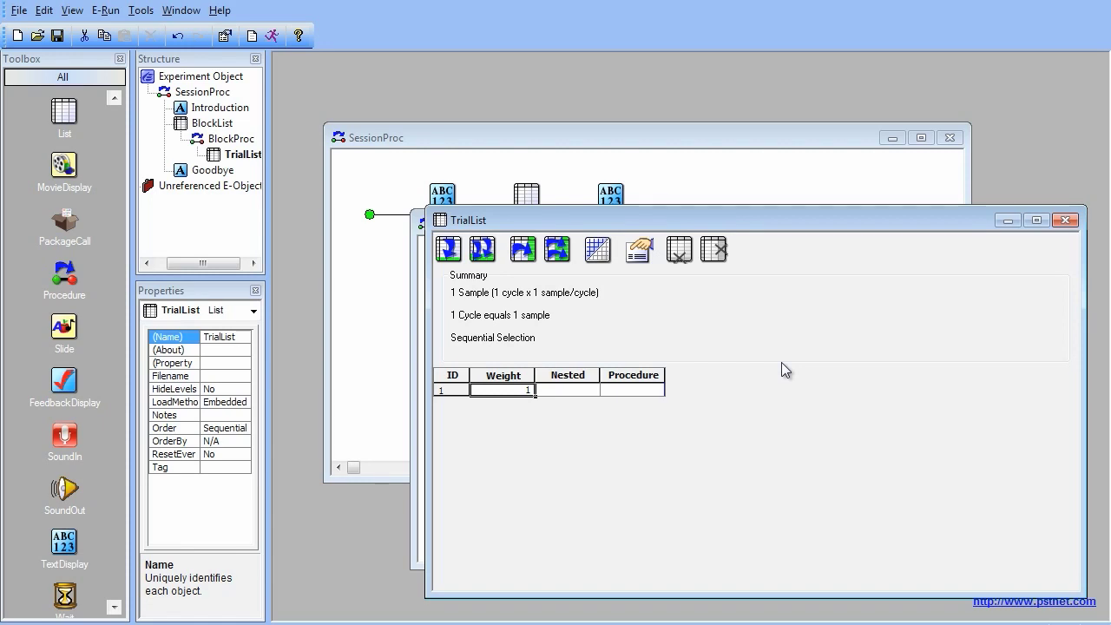
pyautogui.moveTo(647, 392)
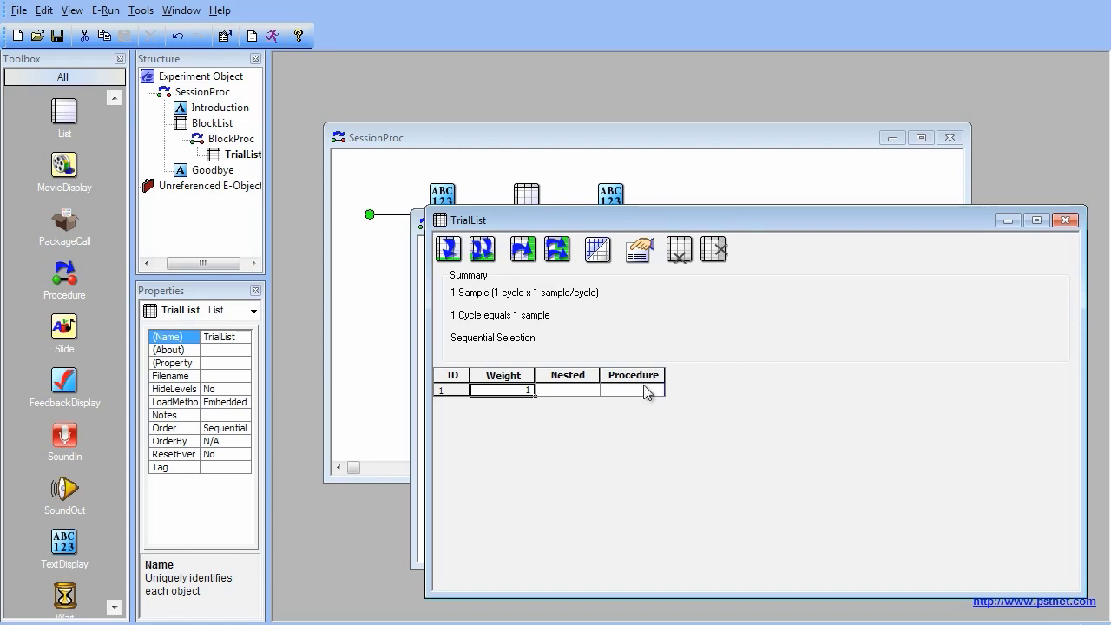
# Set TrialList's procedure to a new TrialProc, made default for new levels
pyautogui.click(647, 390)
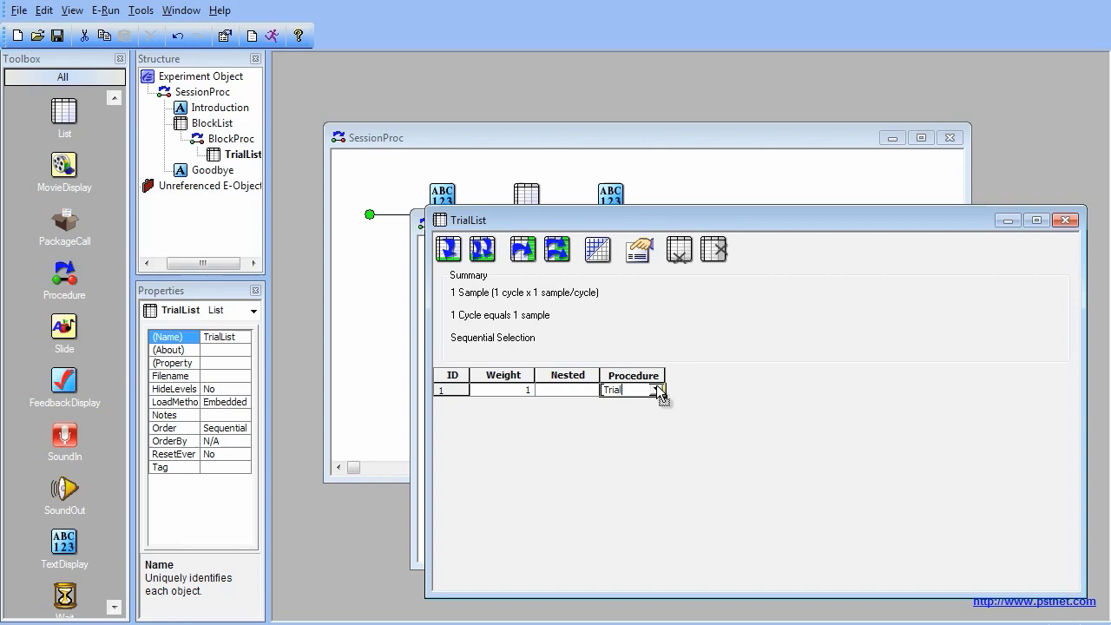
pyautogui.click(659, 393)
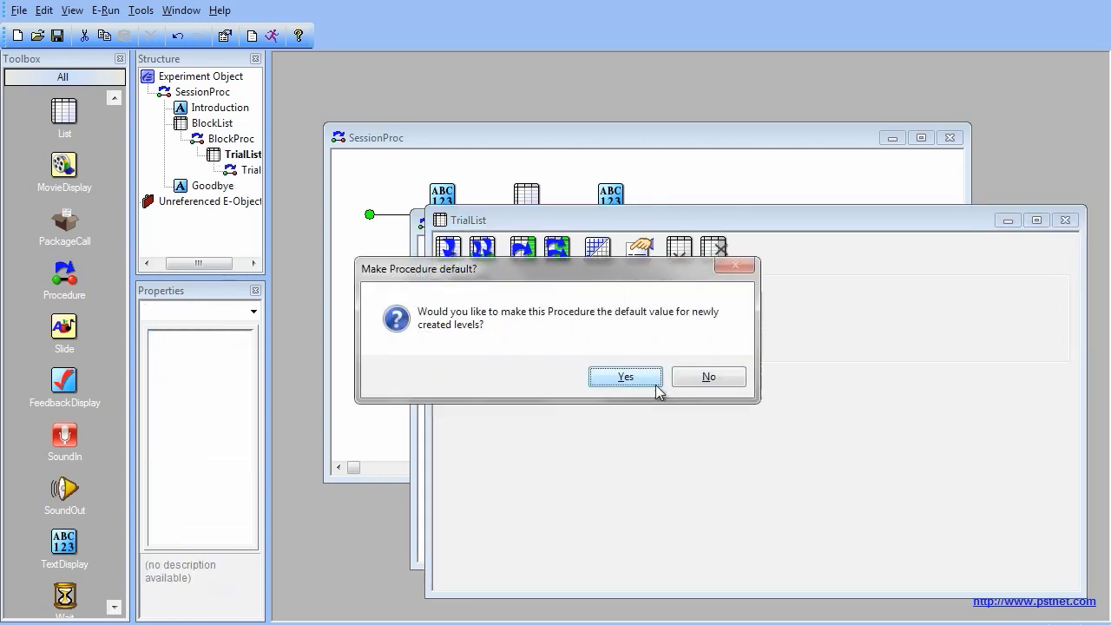
pyautogui.click(625, 377)
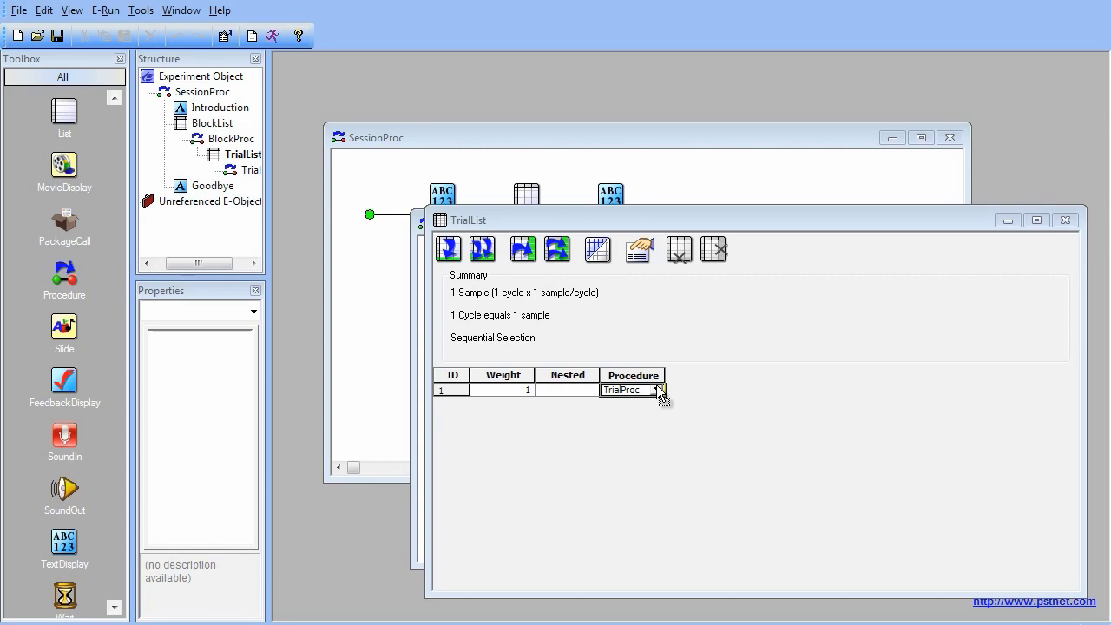
pyautogui.moveTo(532, 291)
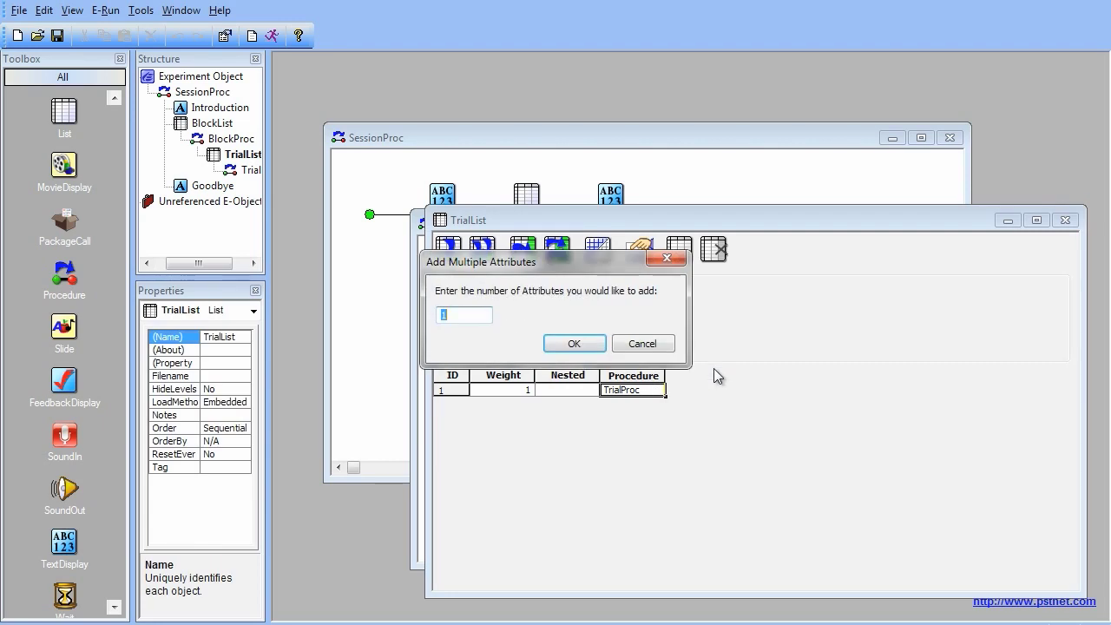
# Add three TrialList attribute columns and name them A, B and XY
pyautogui.click(574, 343)
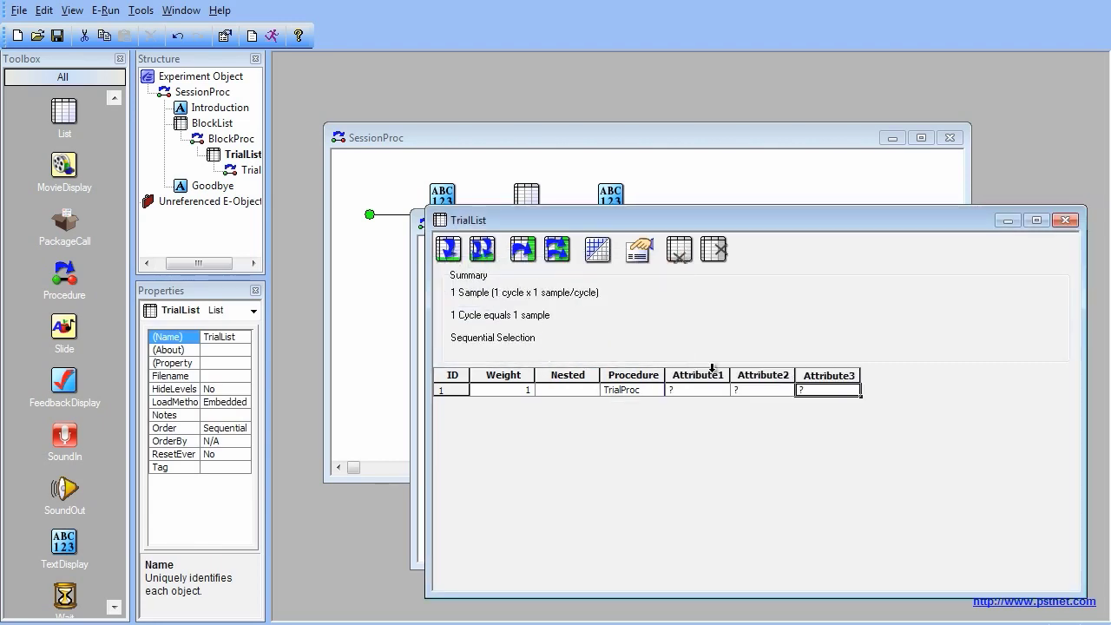
pyautogui.moveTo(695, 357)
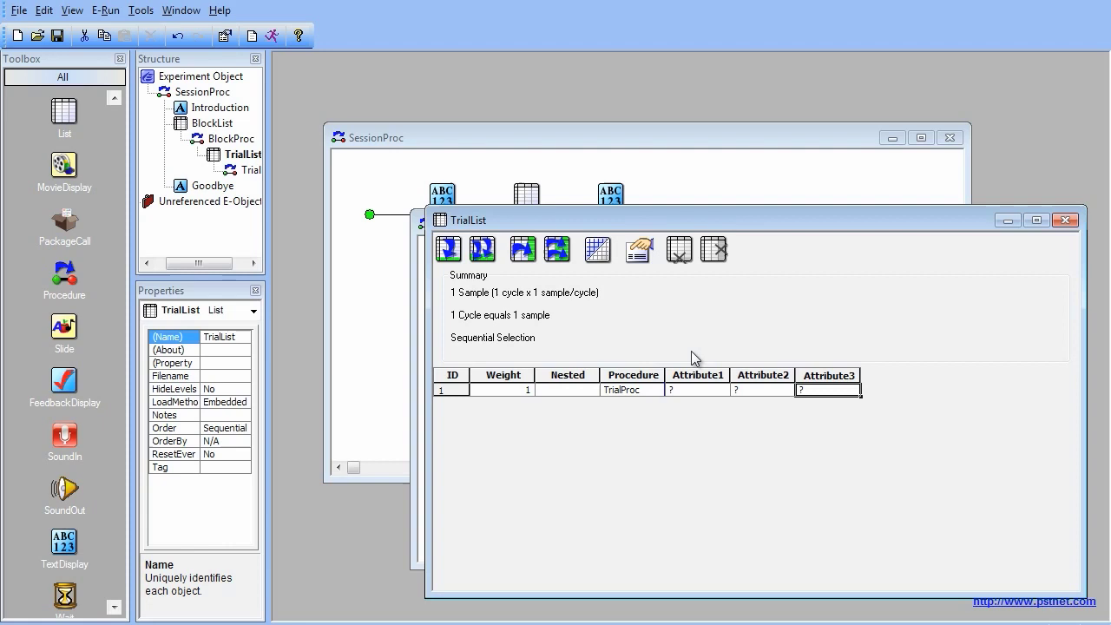
pyautogui.moveTo(701, 370)
pyautogui.write('A')
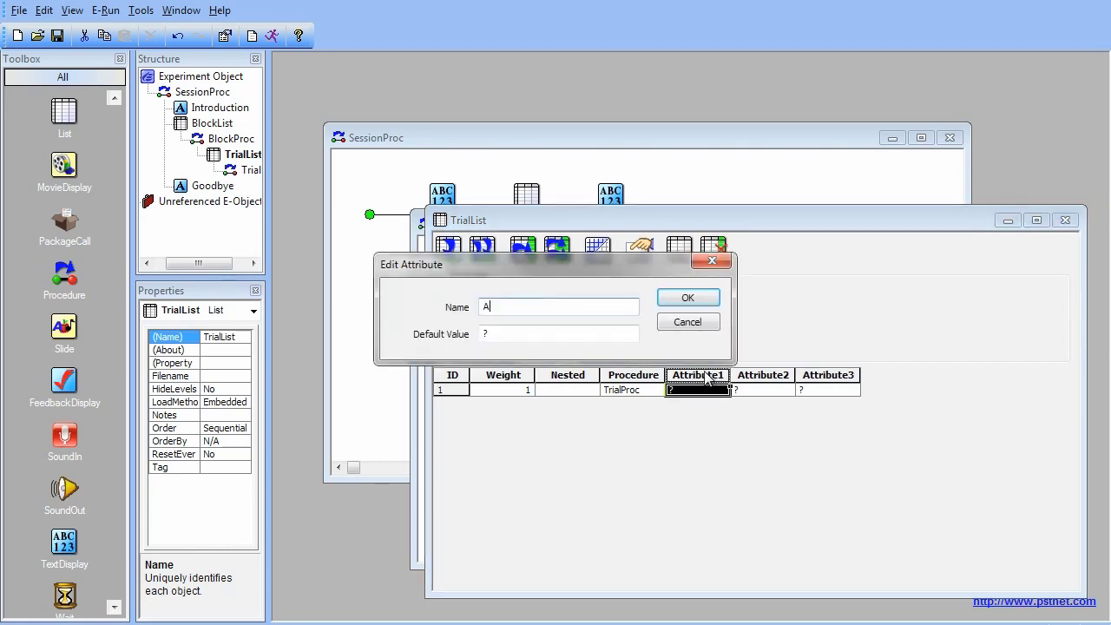
pyautogui.click(688, 297)
pyautogui.write('X')
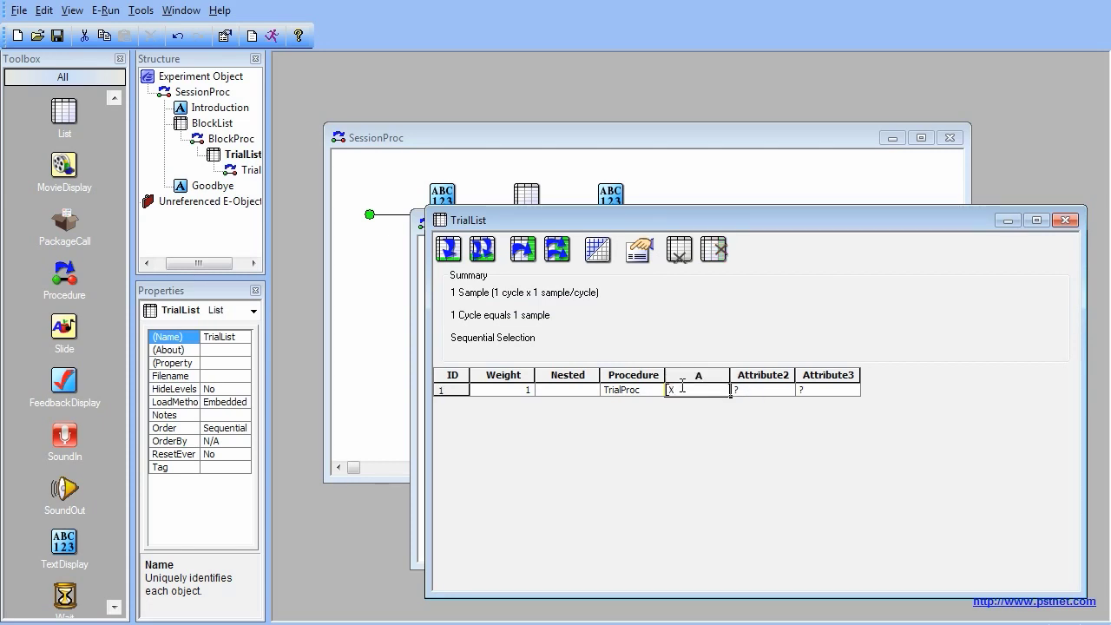
pyautogui.moveTo(783, 359)
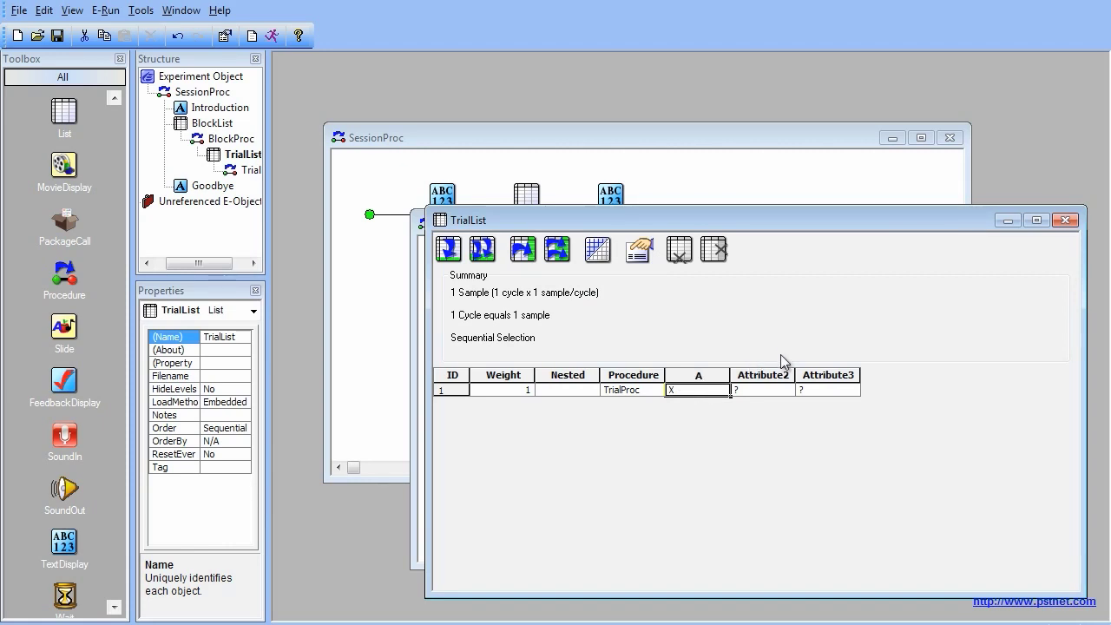
pyautogui.doubleClick(763, 390)
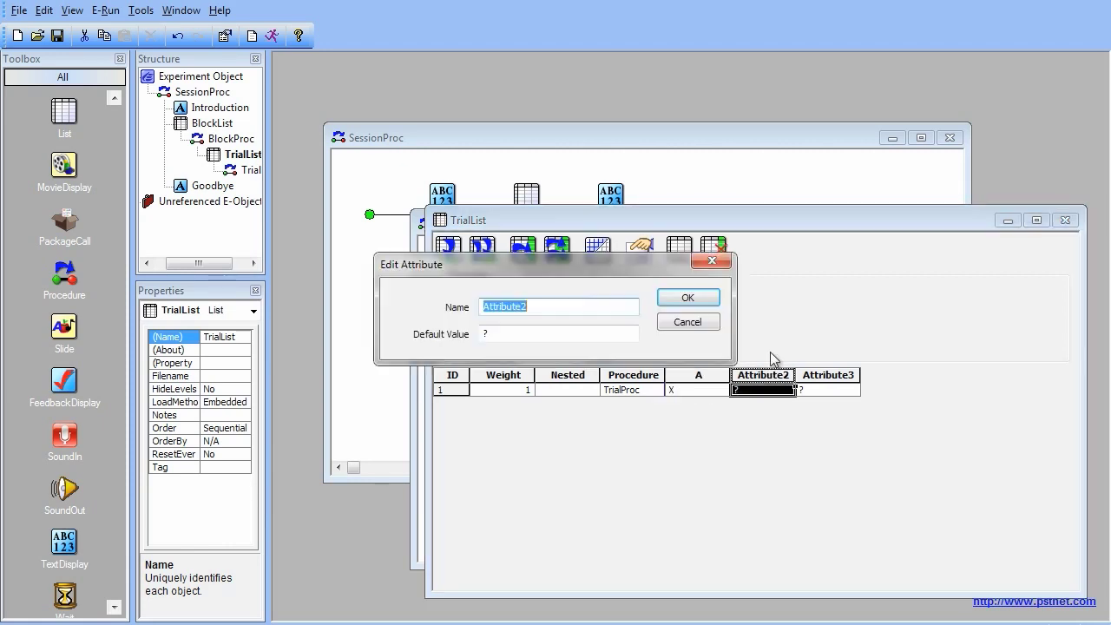
pyautogui.write('B')
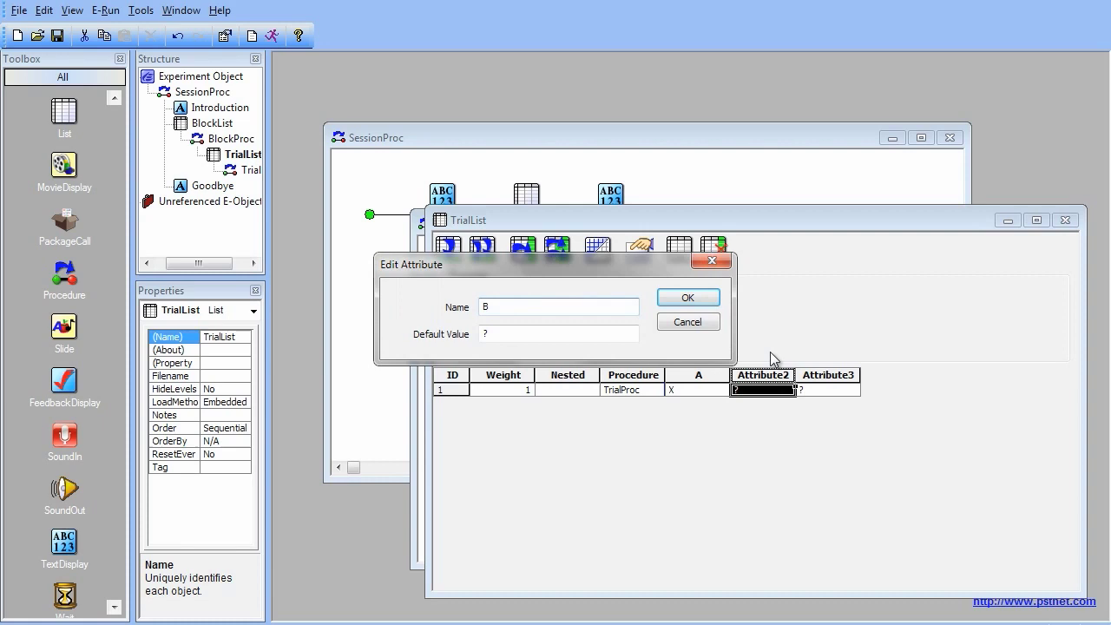
pyautogui.click(688, 297)
pyautogui.write('Y')
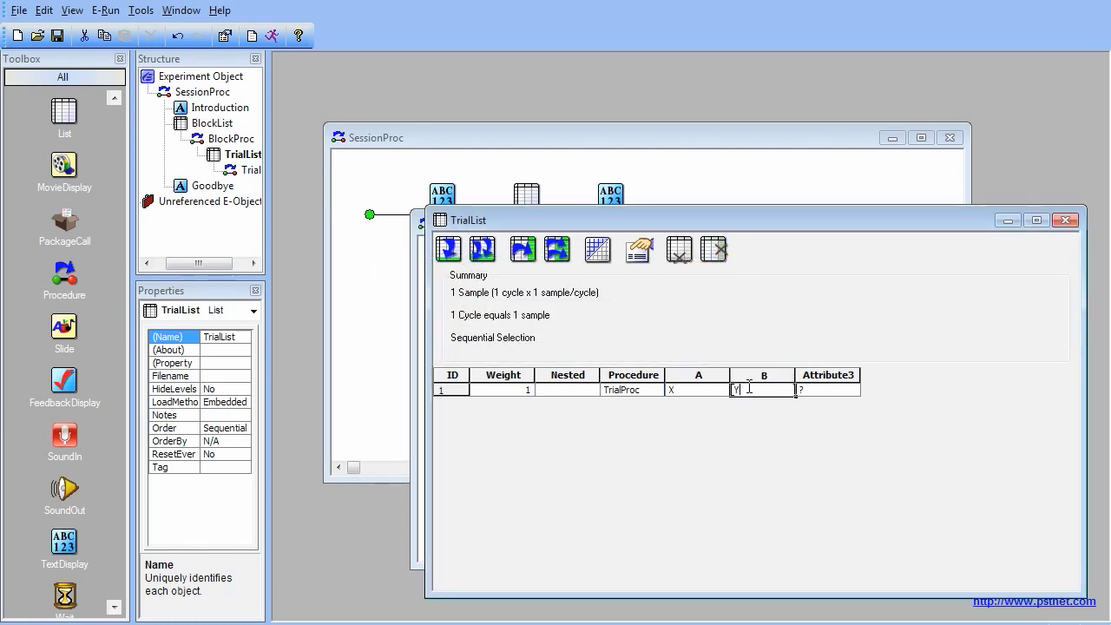
pyautogui.moveTo(907, 392)
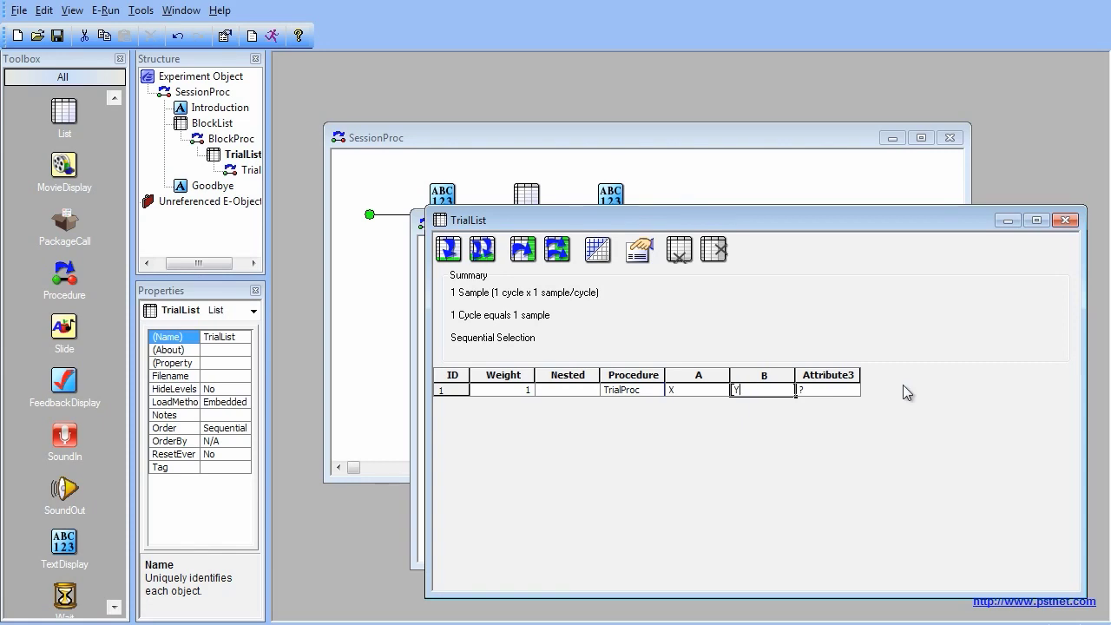
pyautogui.doubleClick(828, 389)
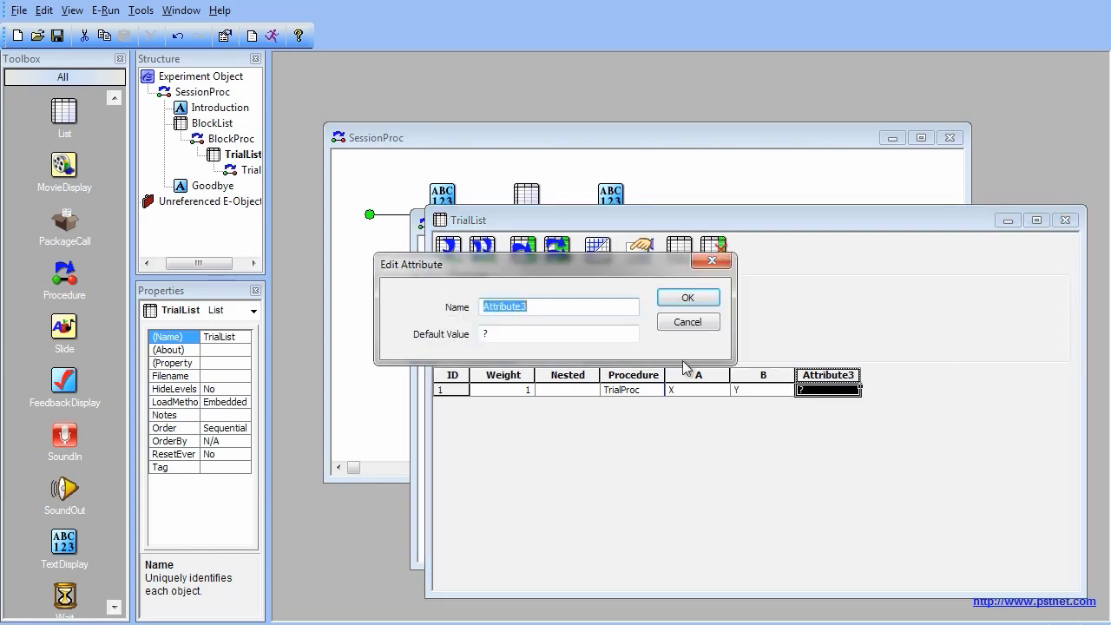
pyautogui.write('XY')
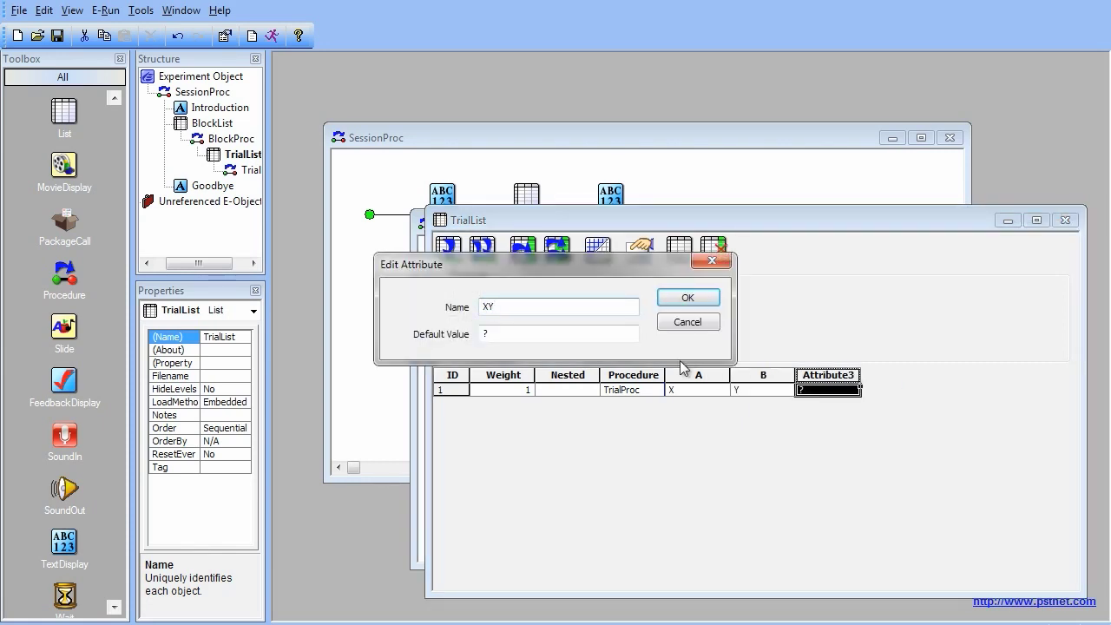
pyautogui.click(688, 297)
pyautogui.write('Z')
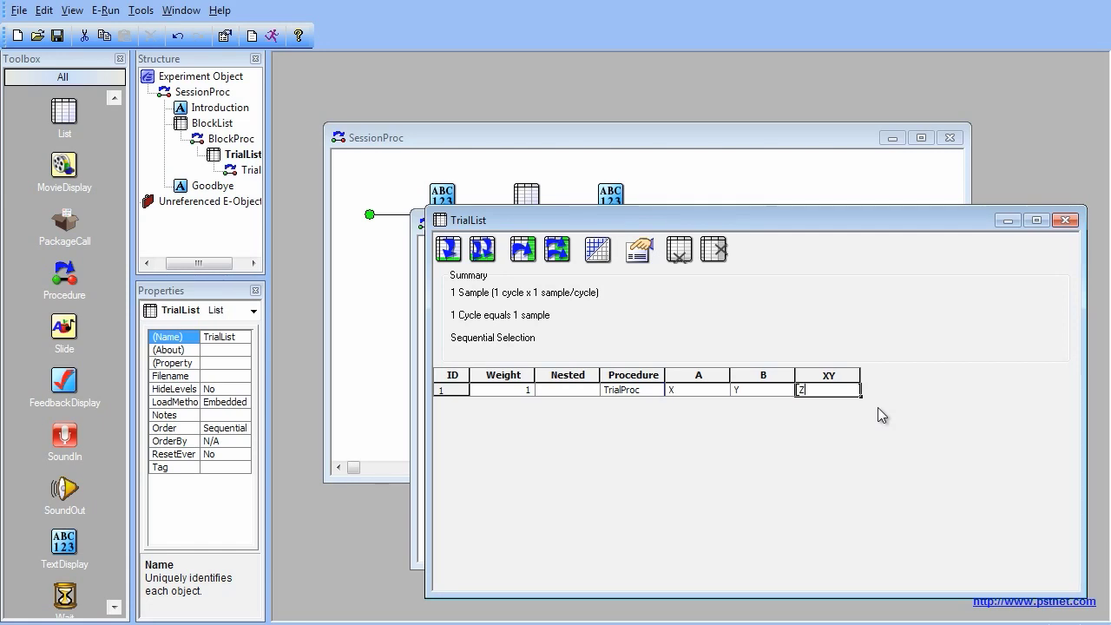
pyautogui.moveTo(1068, 224)
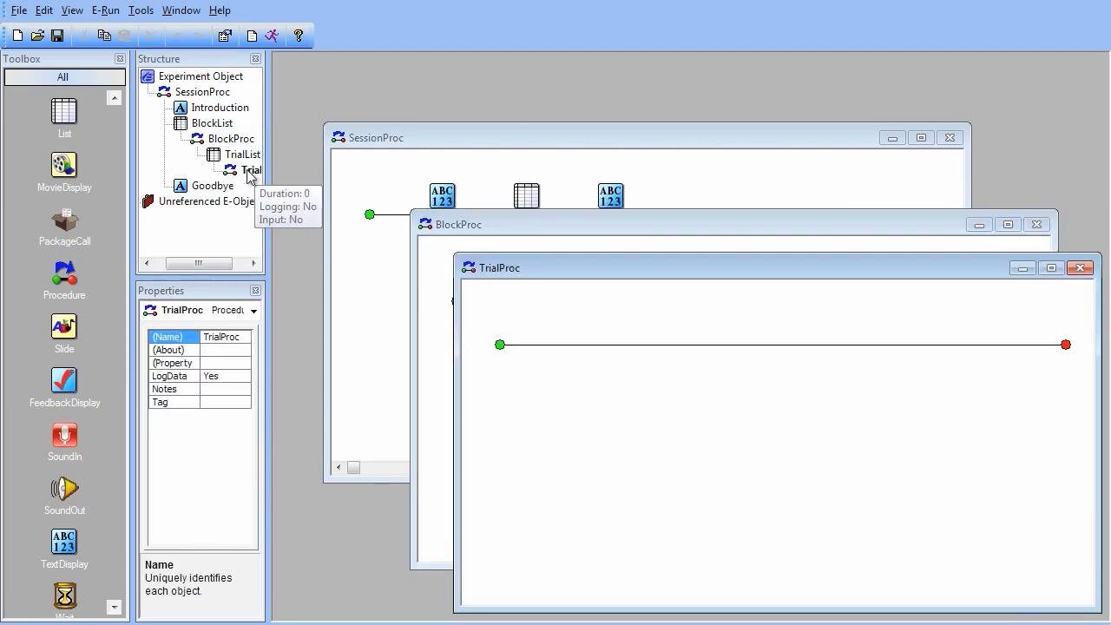
pyautogui.moveTo(336, 183)
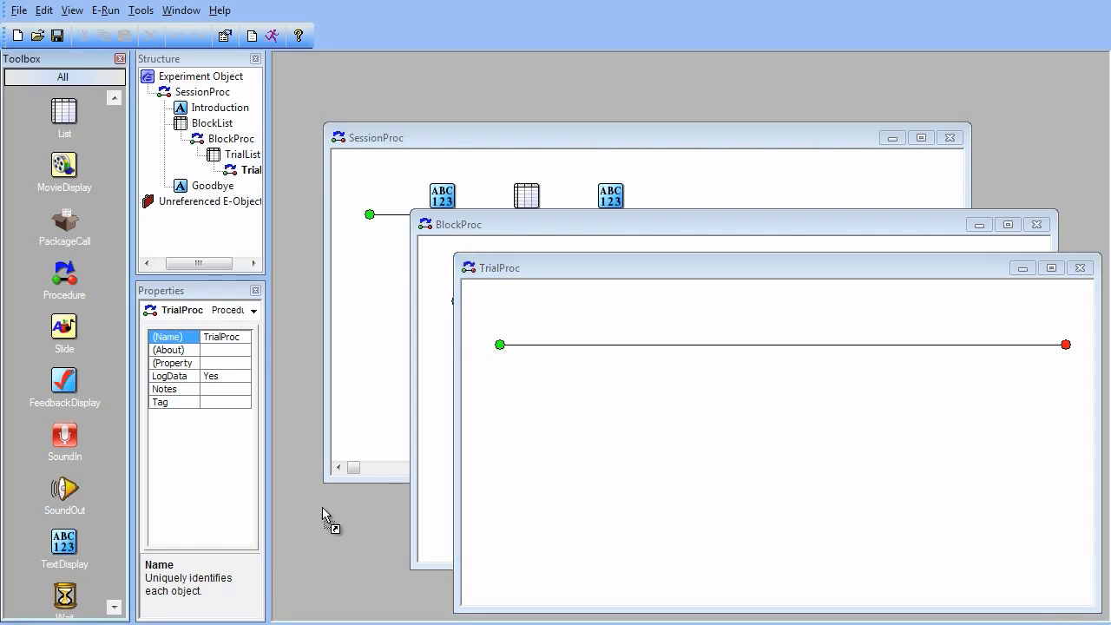
# Add three successive TextDisplay objects to the TrialProc timeline
pyautogui.moveTo(63, 543); pyautogui.dragTo(573, 344)
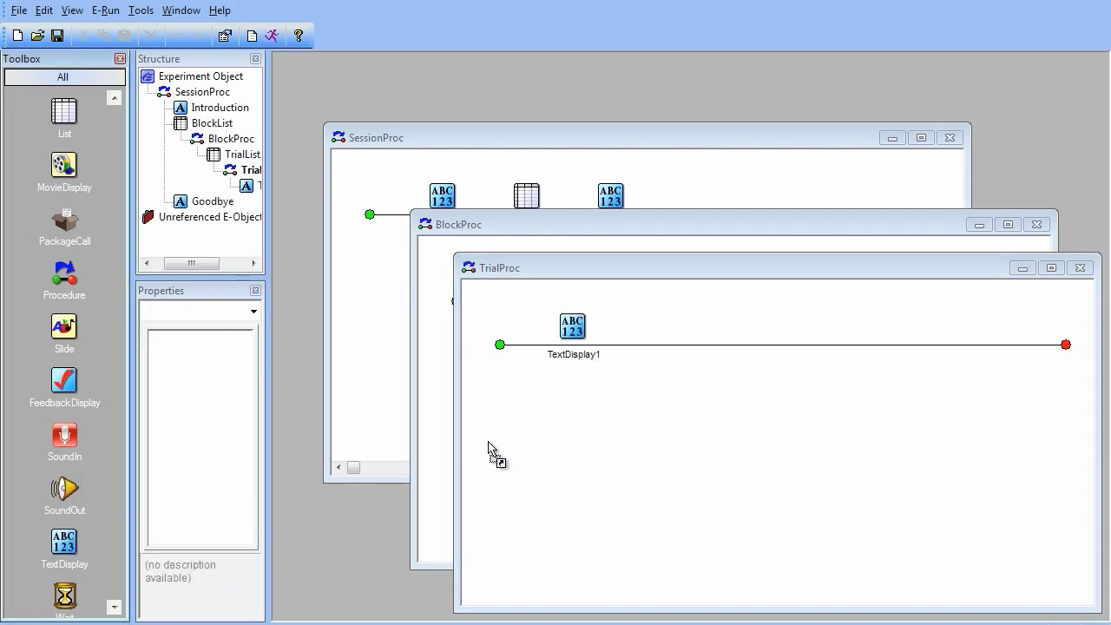
pyautogui.moveTo(63, 543); pyautogui.dragTo(657, 327)
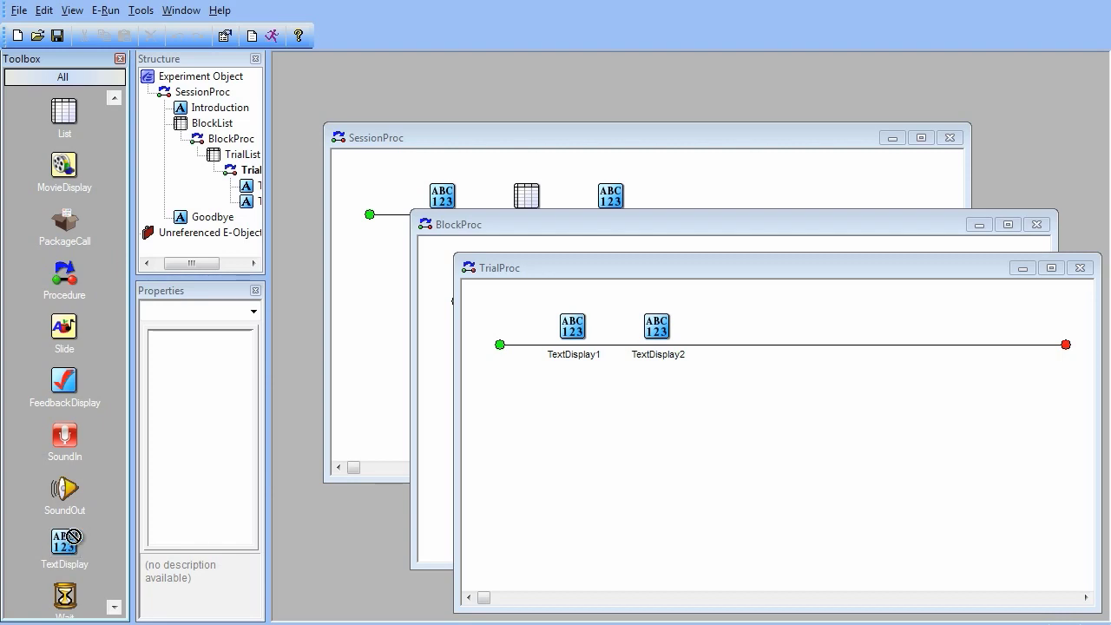
pyautogui.moveTo(64, 538); pyautogui.dragTo(738, 327)
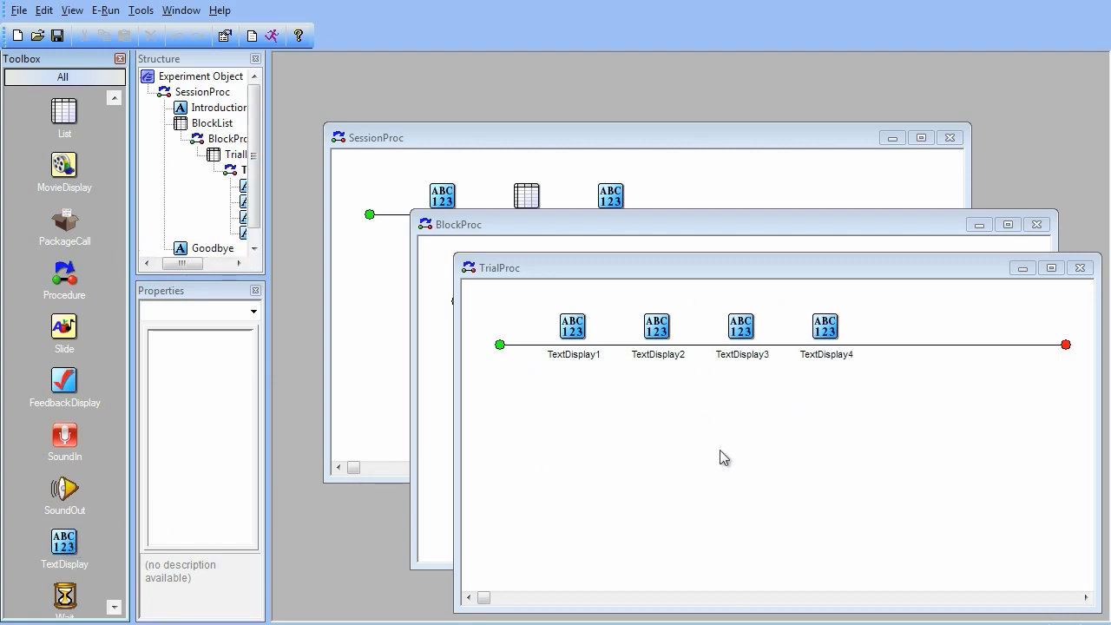
pyautogui.moveTo(578, 330)
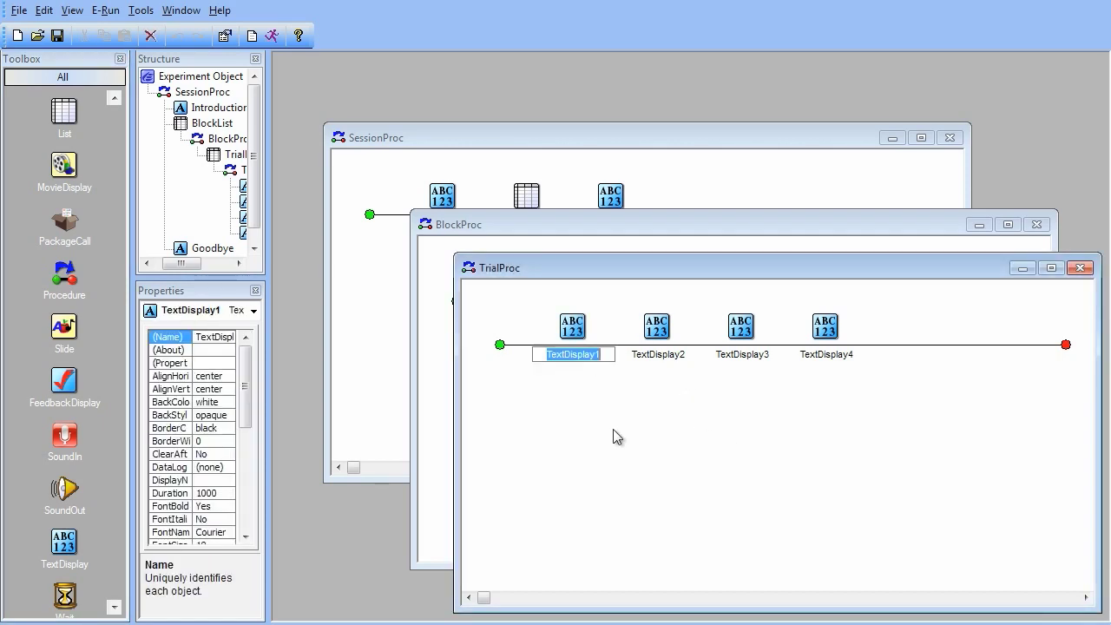
# Rename the four TrialProc text displays to A, B, AB and AandB
pyautogui.rightClick(656, 324)
pyautogui.write('A')
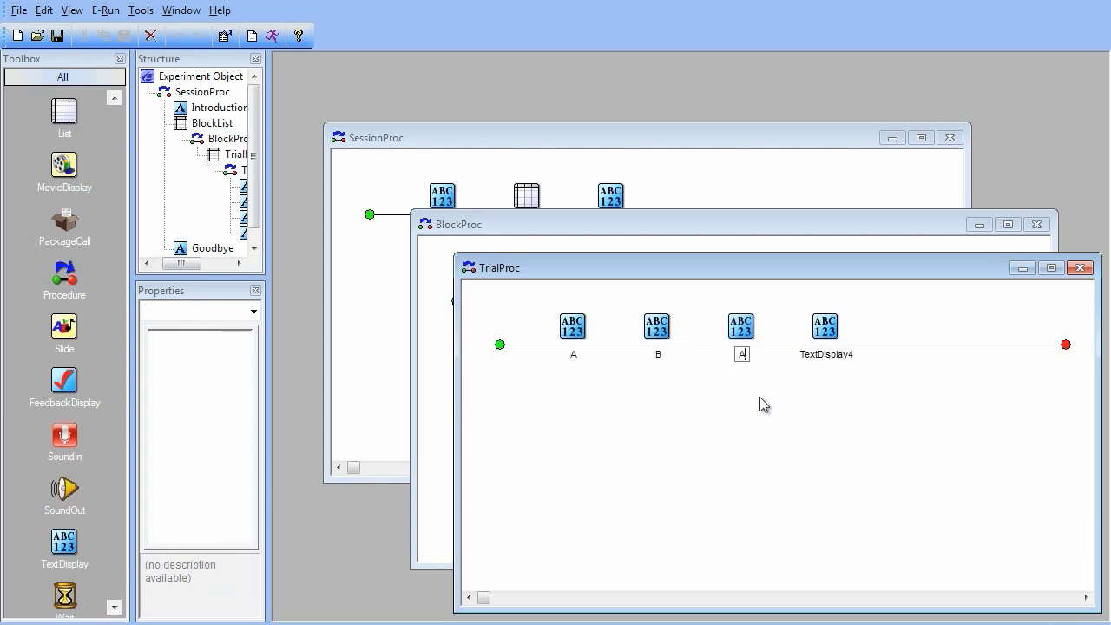
pyautogui.write('B')
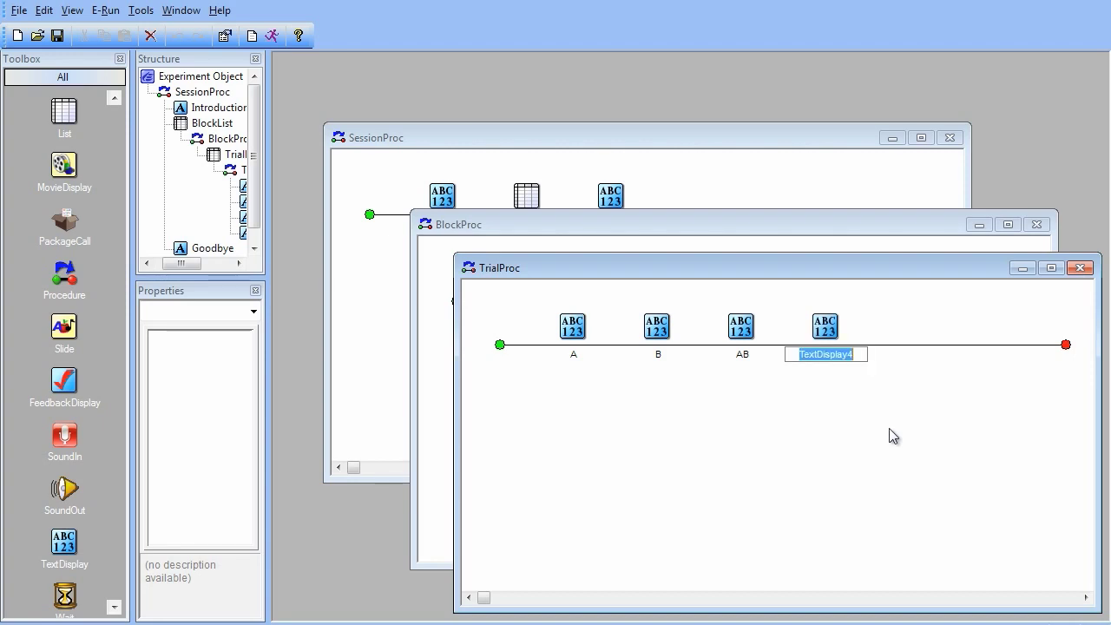
pyautogui.write('AandB')
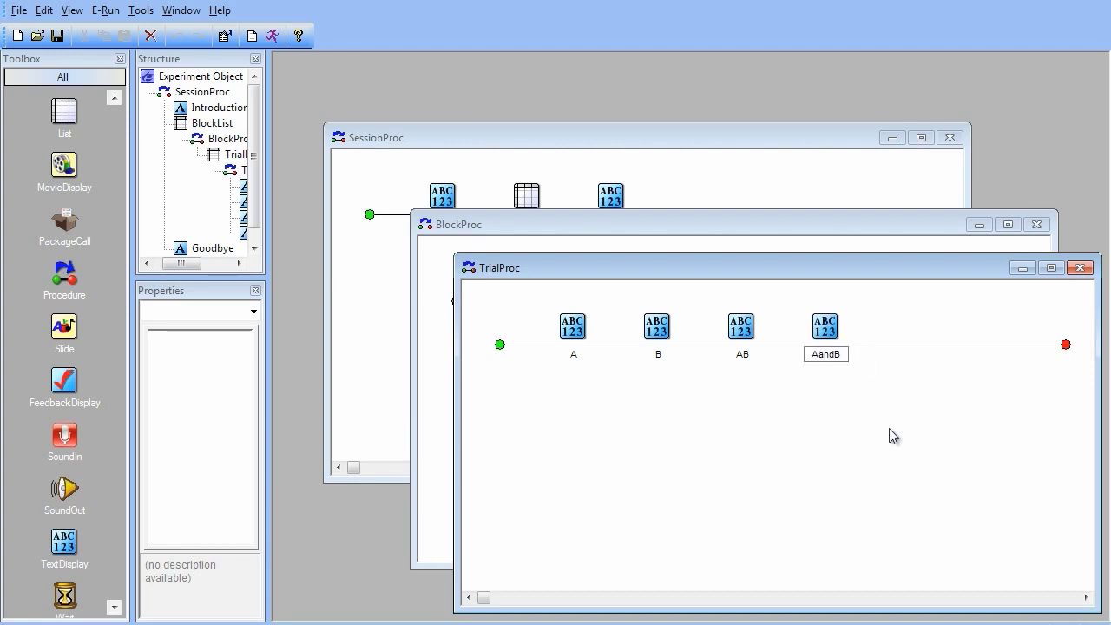
pyautogui.moveTo(675, 417)
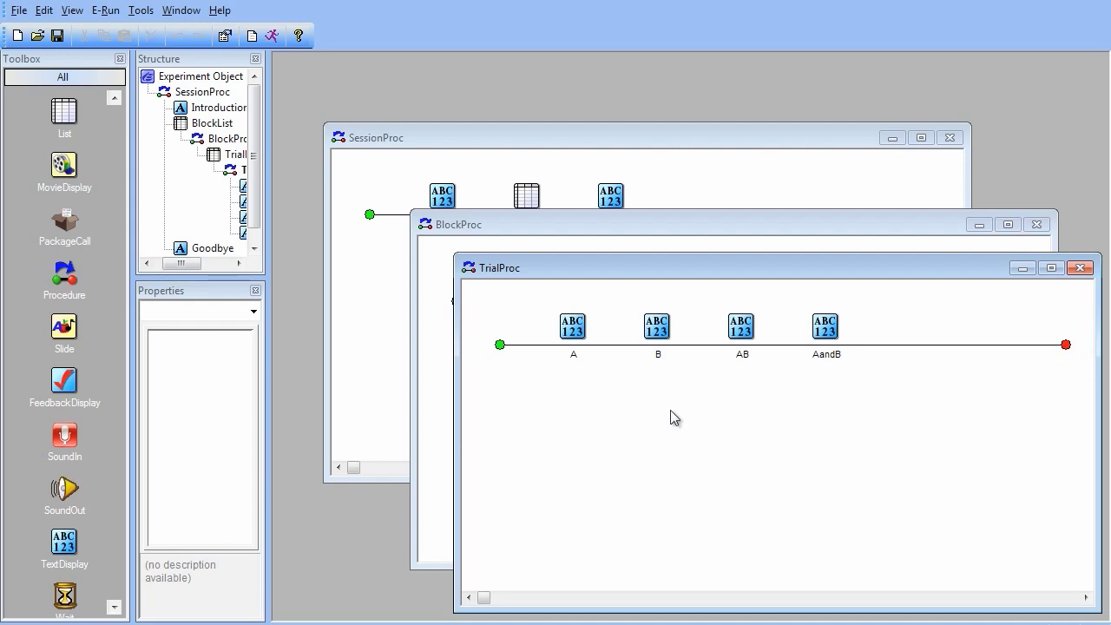
# Enter [A] as display A's text and close its editor
pyautogui.doubleClick(571, 327)
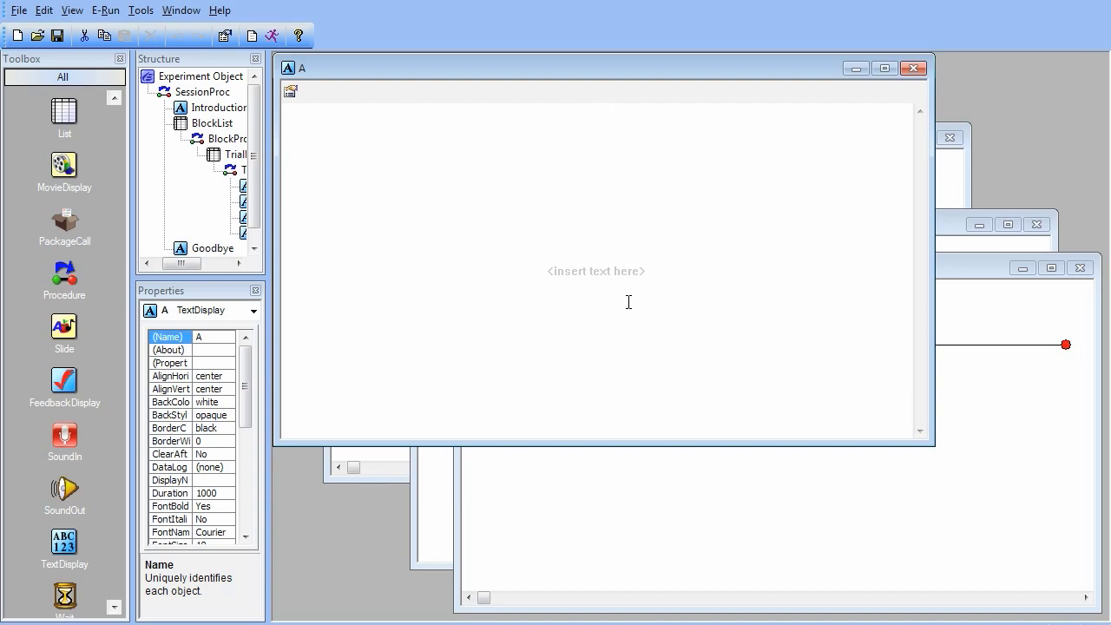
pyautogui.write('[]')
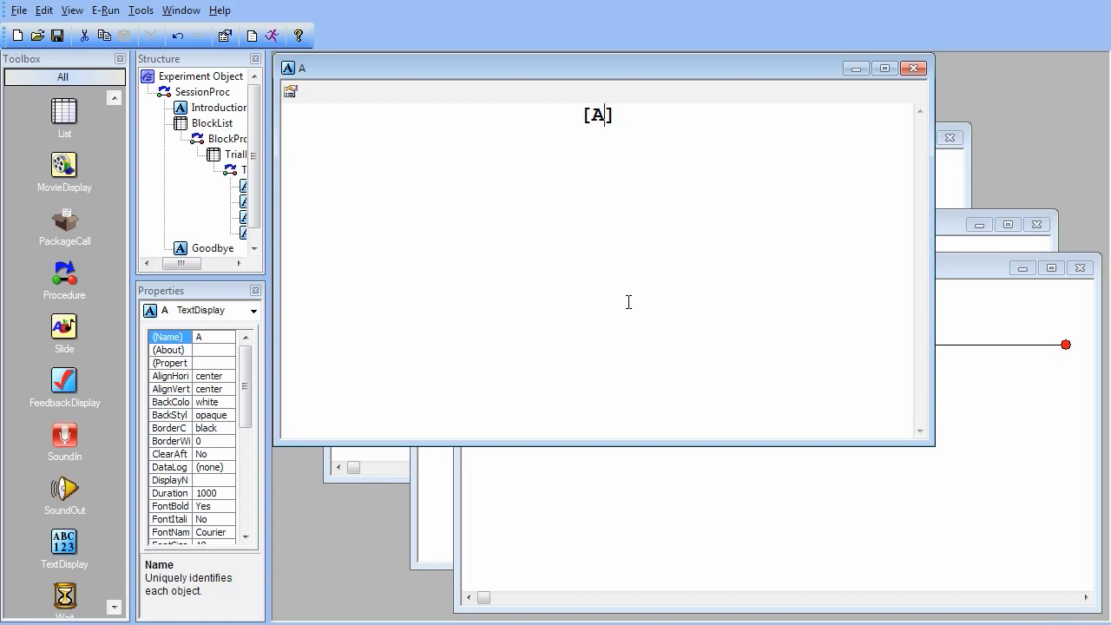
pyautogui.moveTo(913, 70)
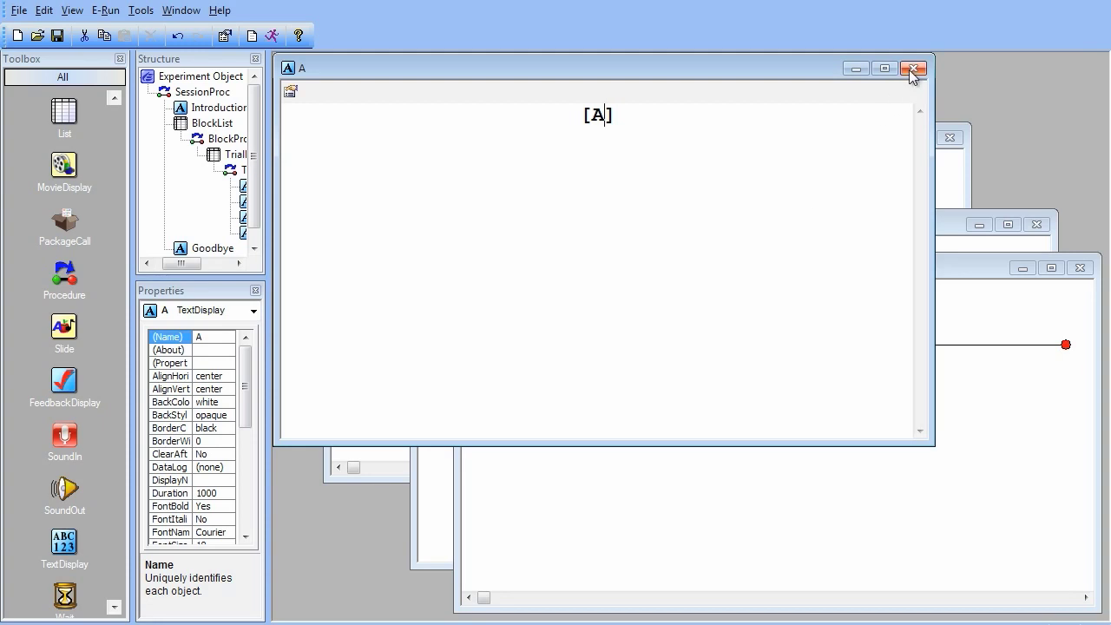
pyautogui.click(915, 67)
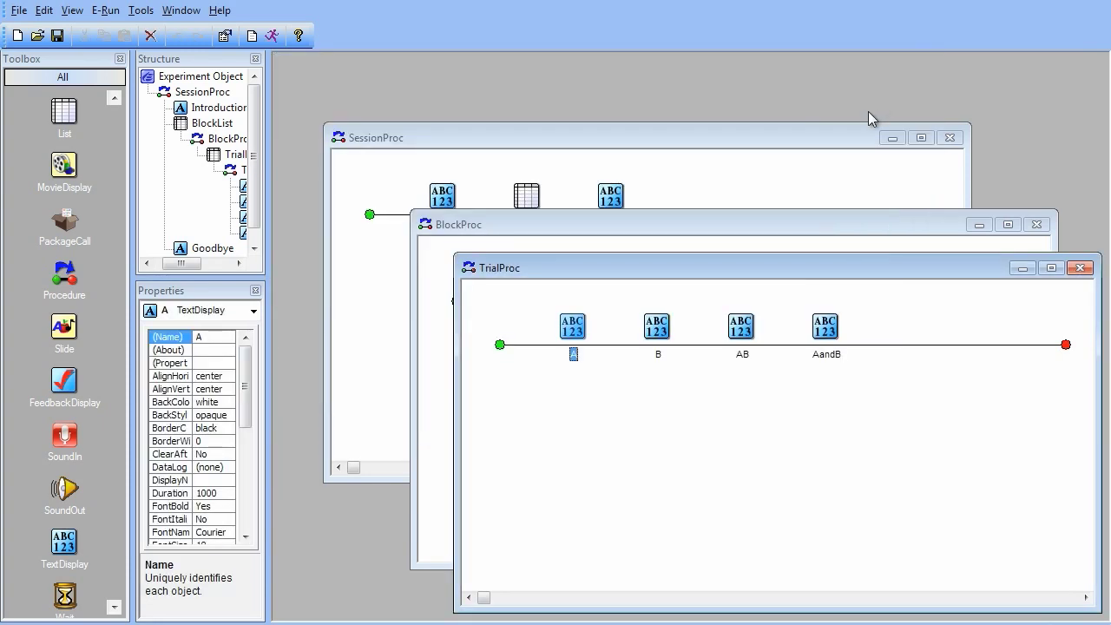
pyautogui.moveTo(866, 140)
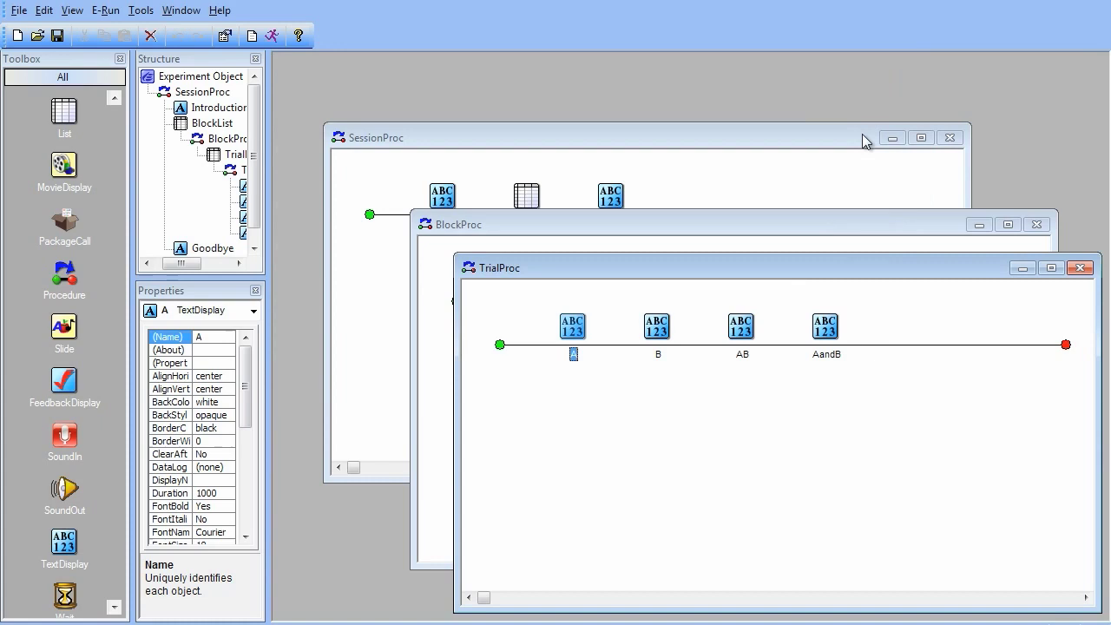
pyautogui.moveTo(669, 341)
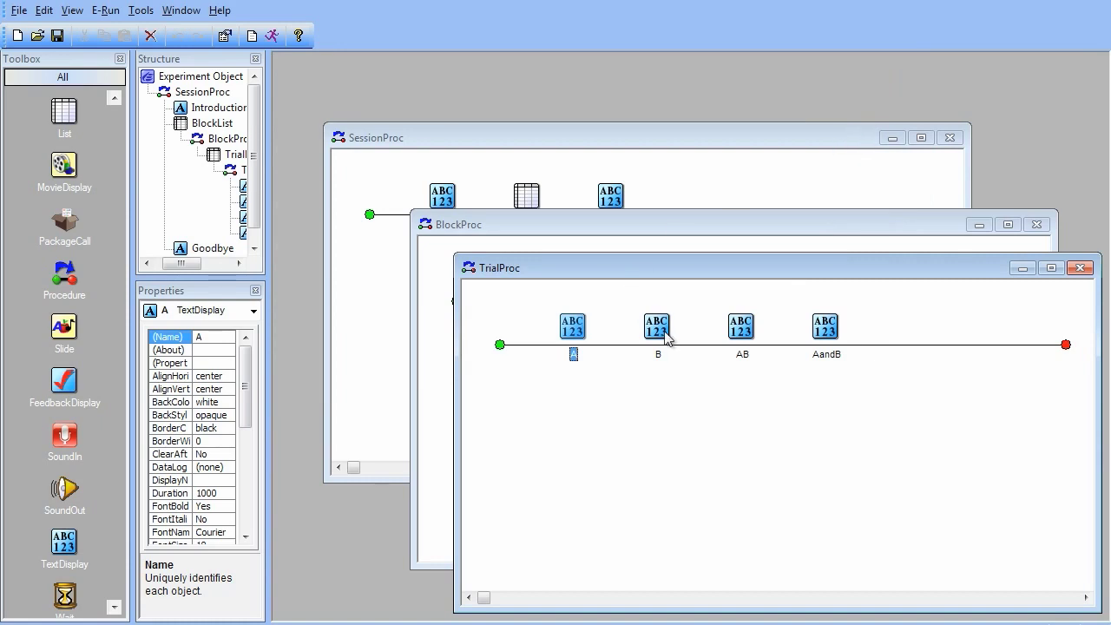
# Enter [B] as display B's text and close its editor
pyautogui.doubleClick(657, 326)
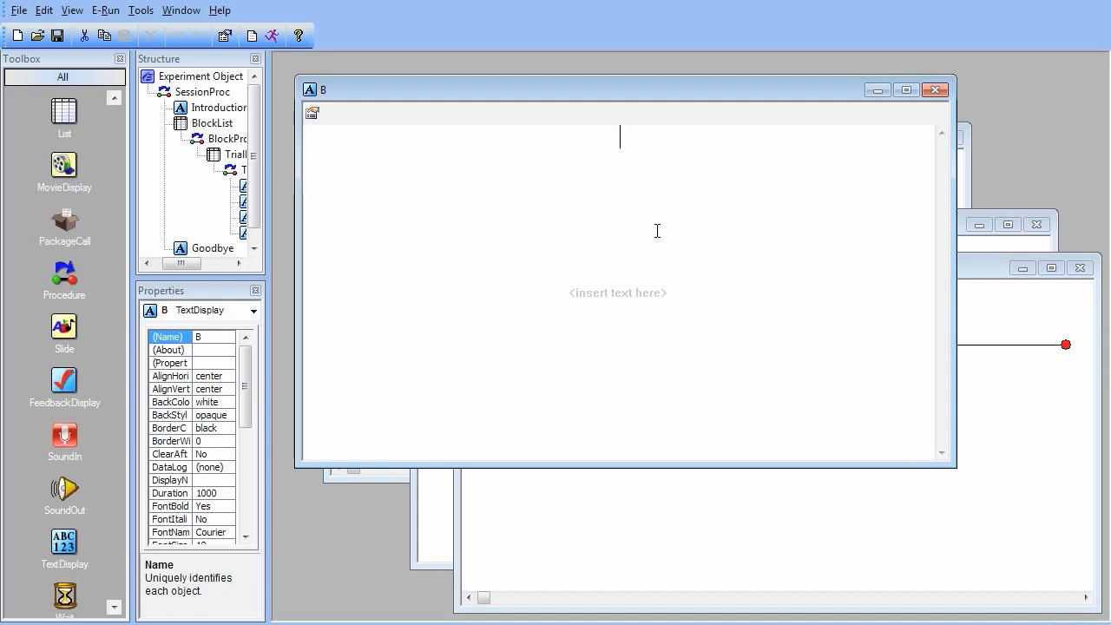
pyautogui.moveTo(637, 173)
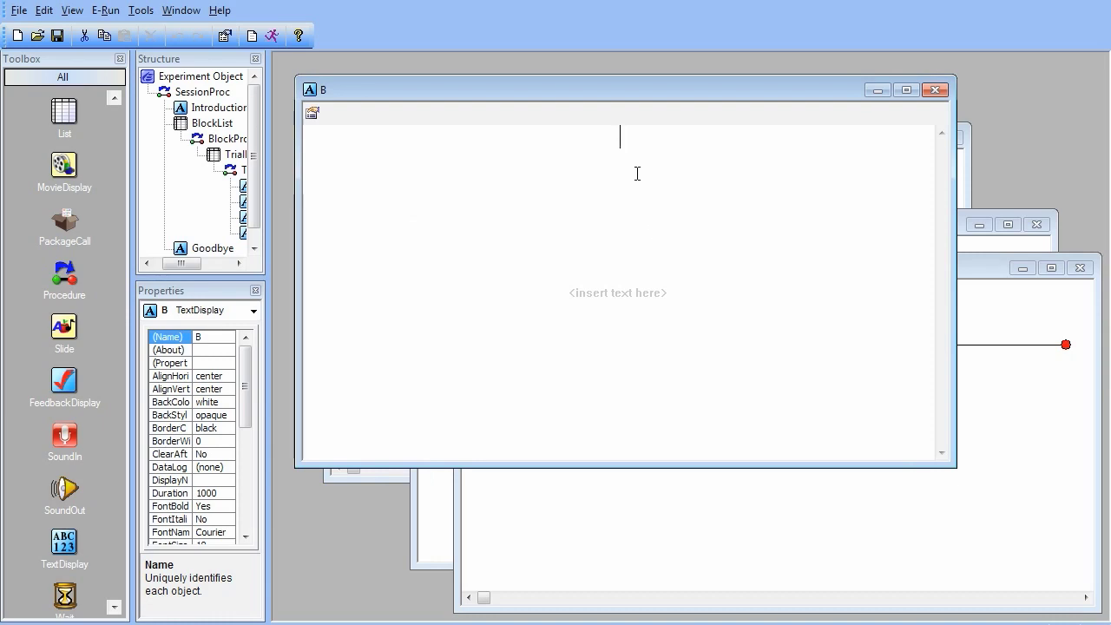
pyautogui.write('[B')
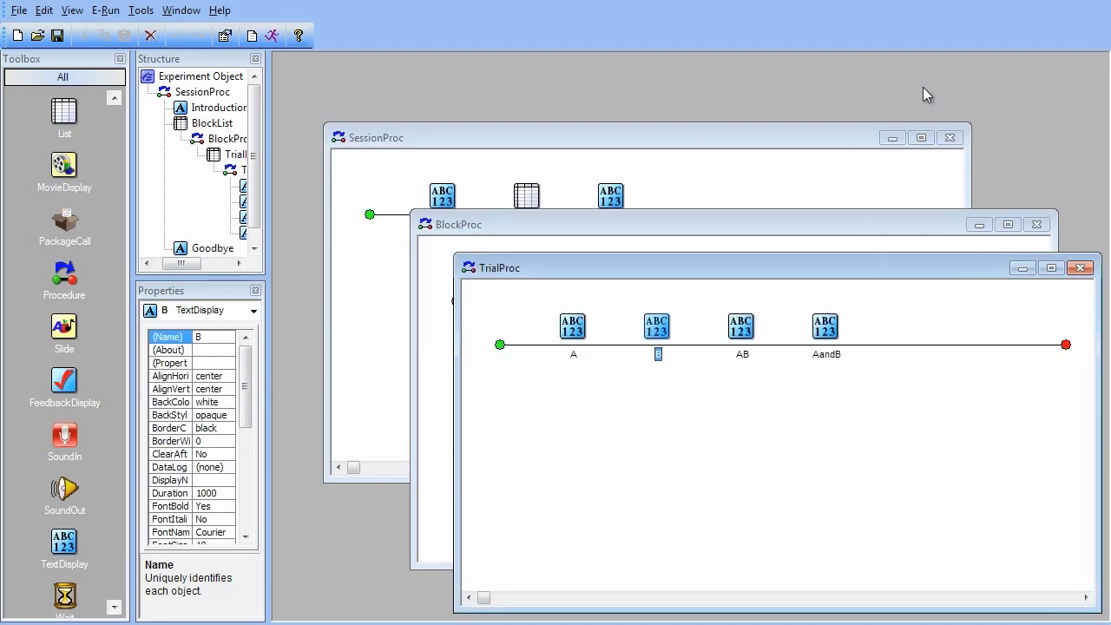
pyautogui.moveTo(743, 347)
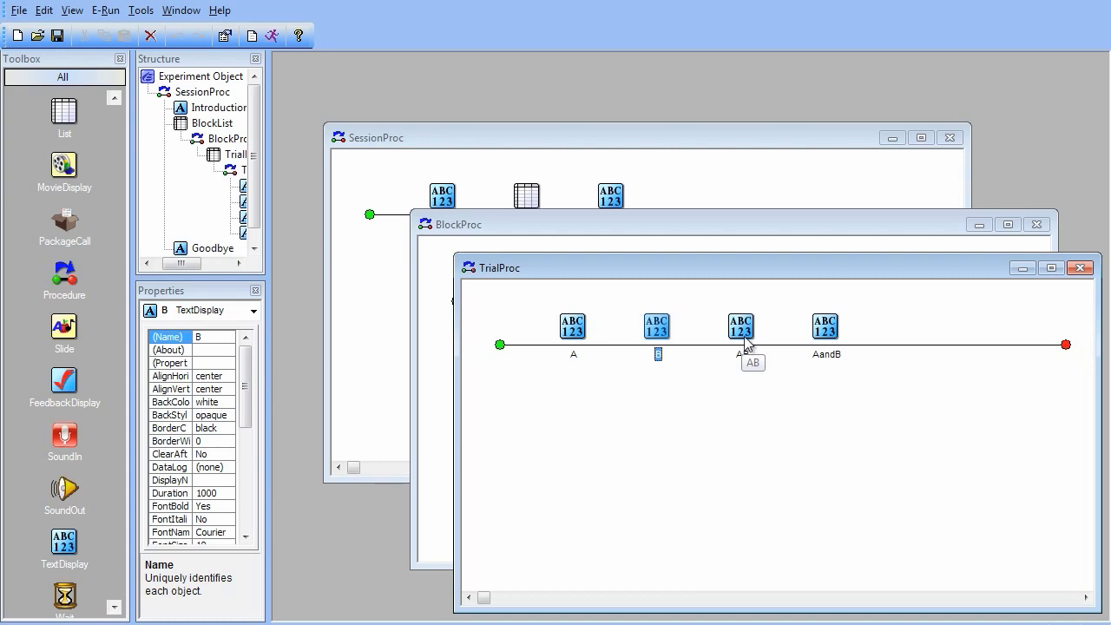
pyautogui.moveTo(744, 343)
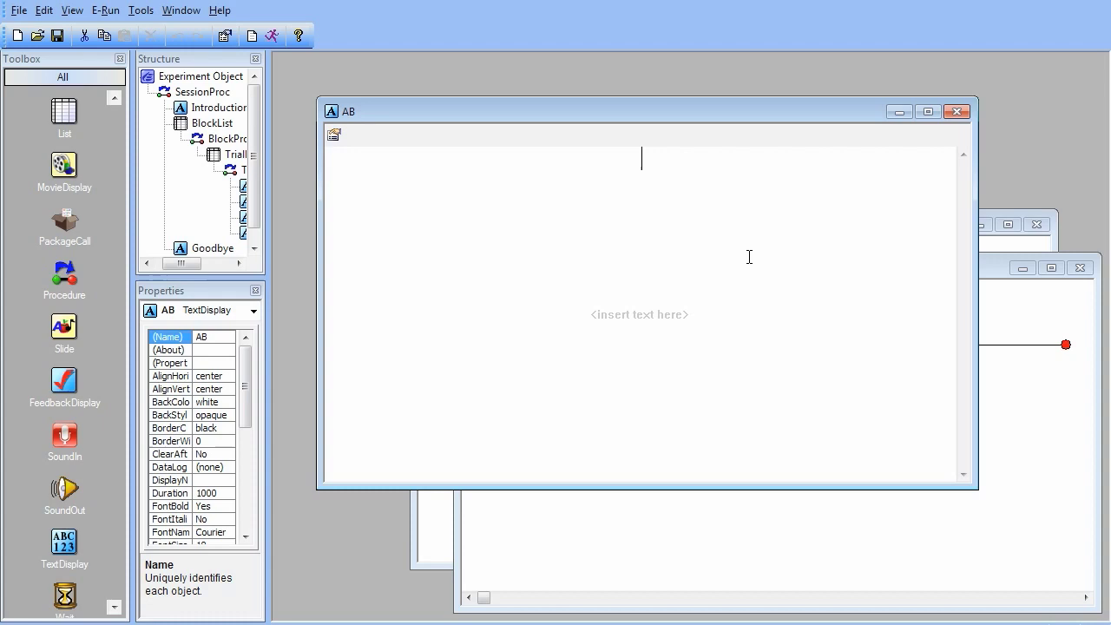
# Type the attribute references [A][B] into display AB's text area
pyautogui.write('[A] [')
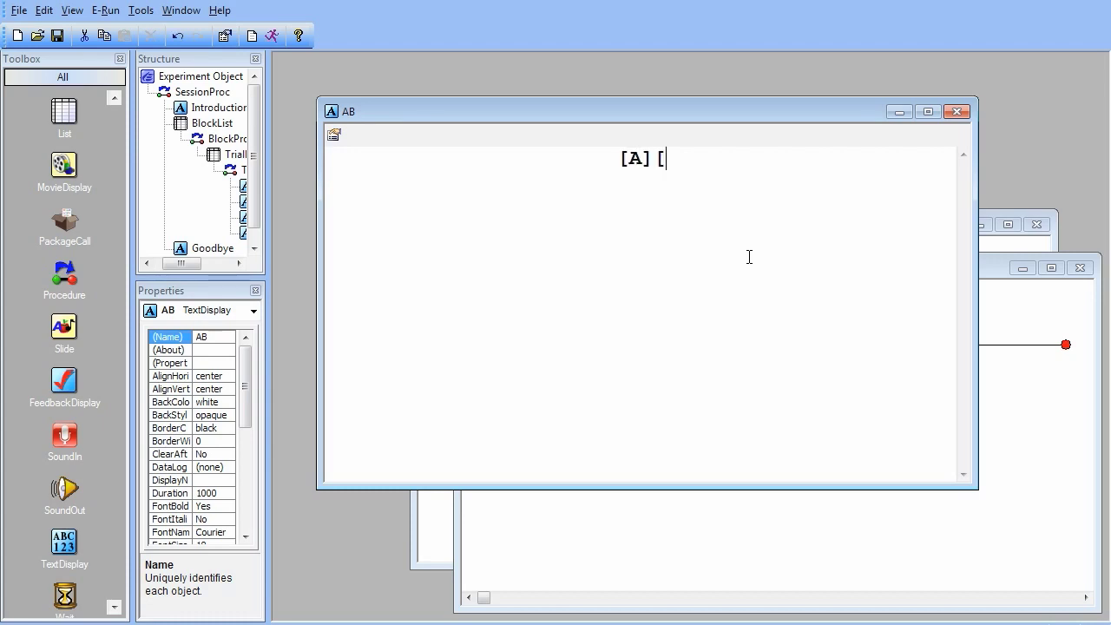
pyautogui.write('B]')
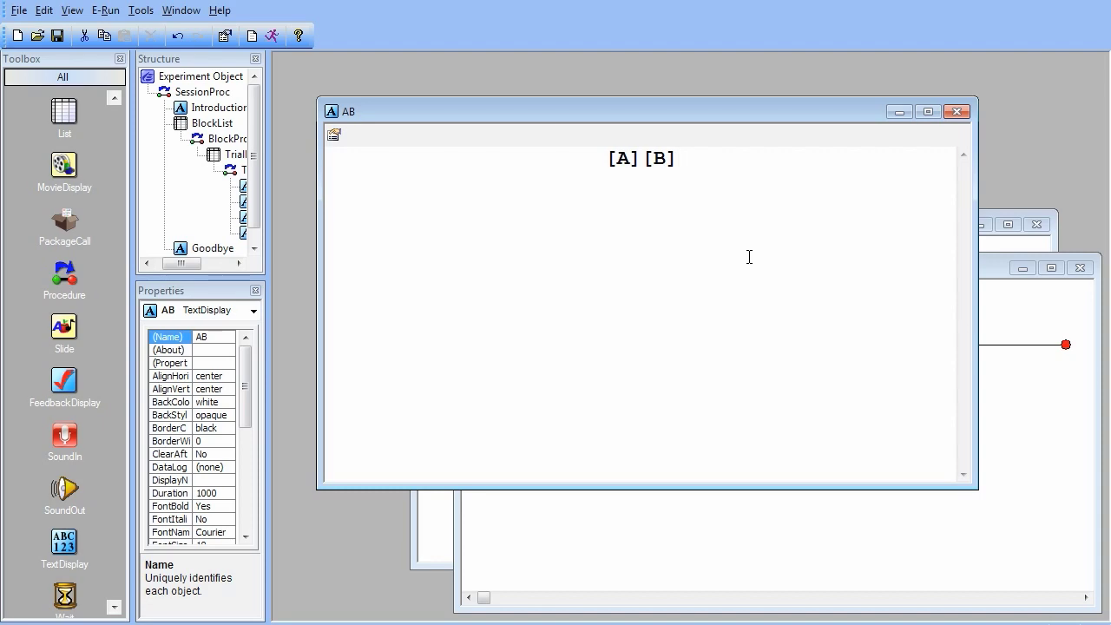
pyautogui.moveTo(985, 93)
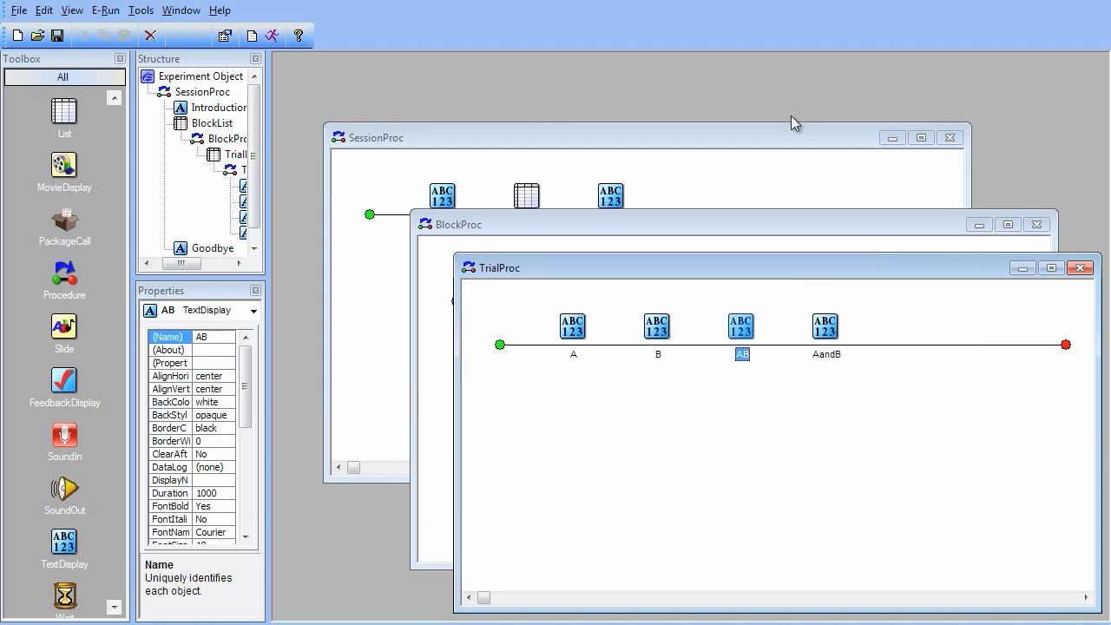
pyautogui.moveTo(828, 327)
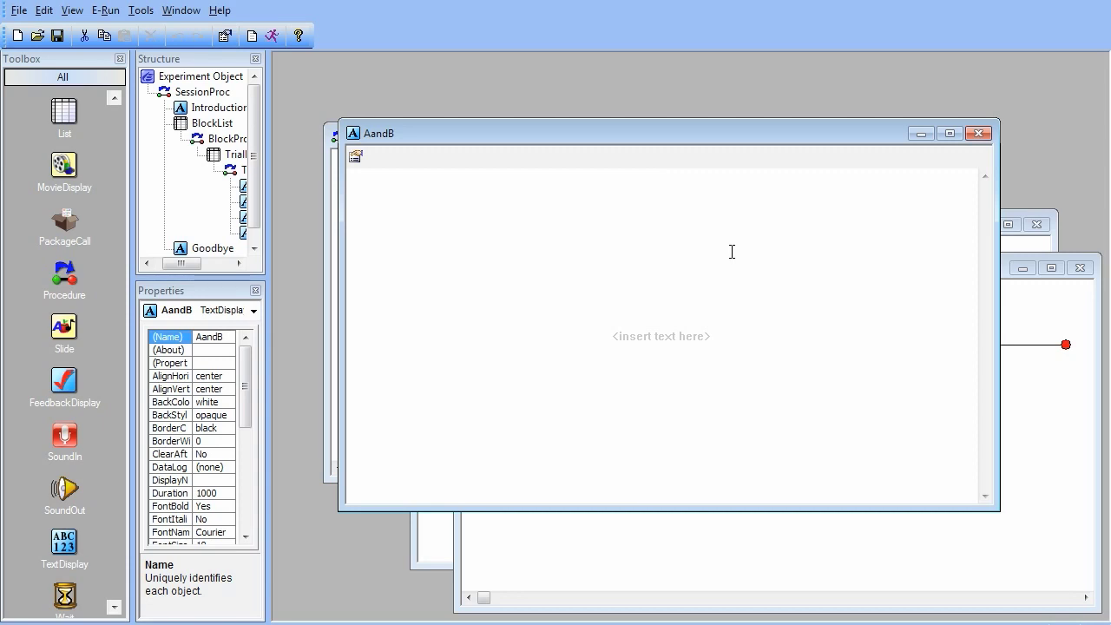
# Make display AandB's text read the nested reference [[A][B]]
pyautogui.write('[A] [')
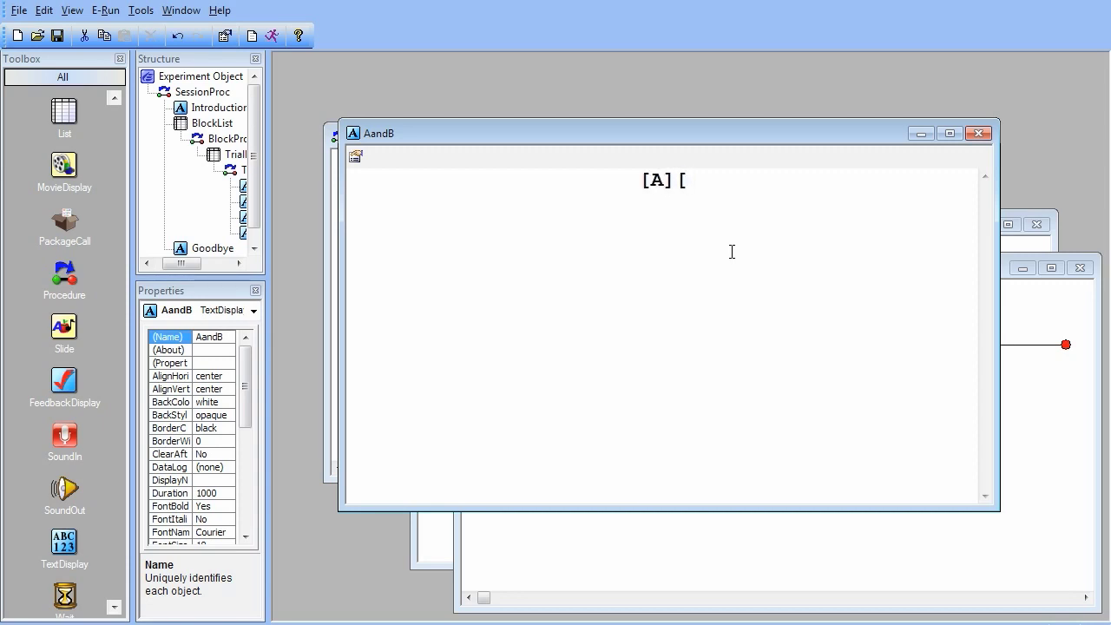
pyautogui.write('B]]')
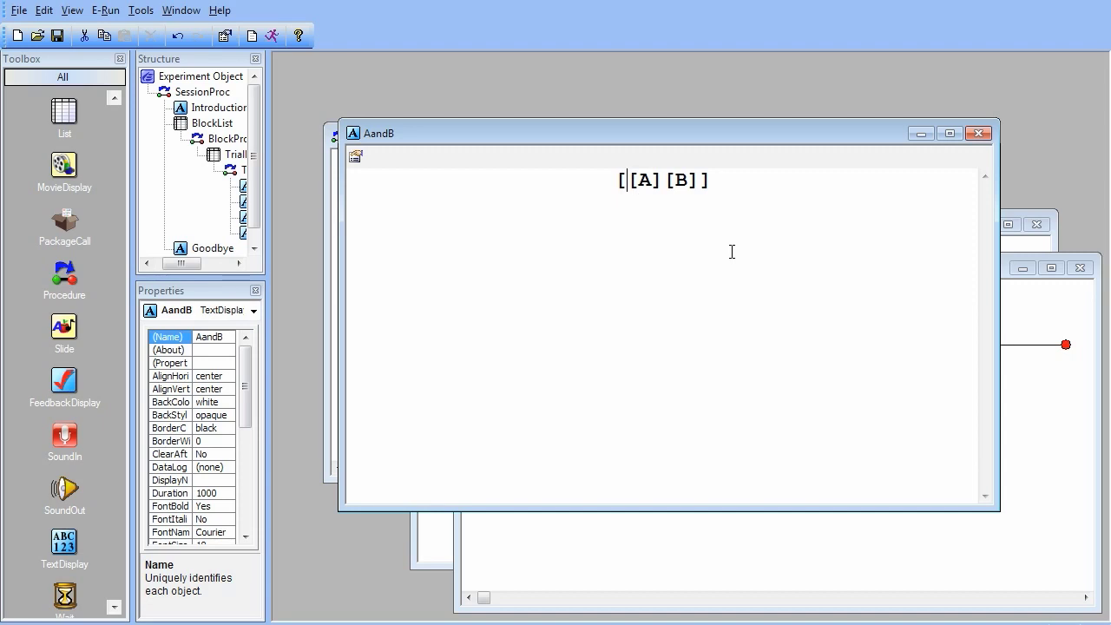
pyautogui.moveTo(731, 252)
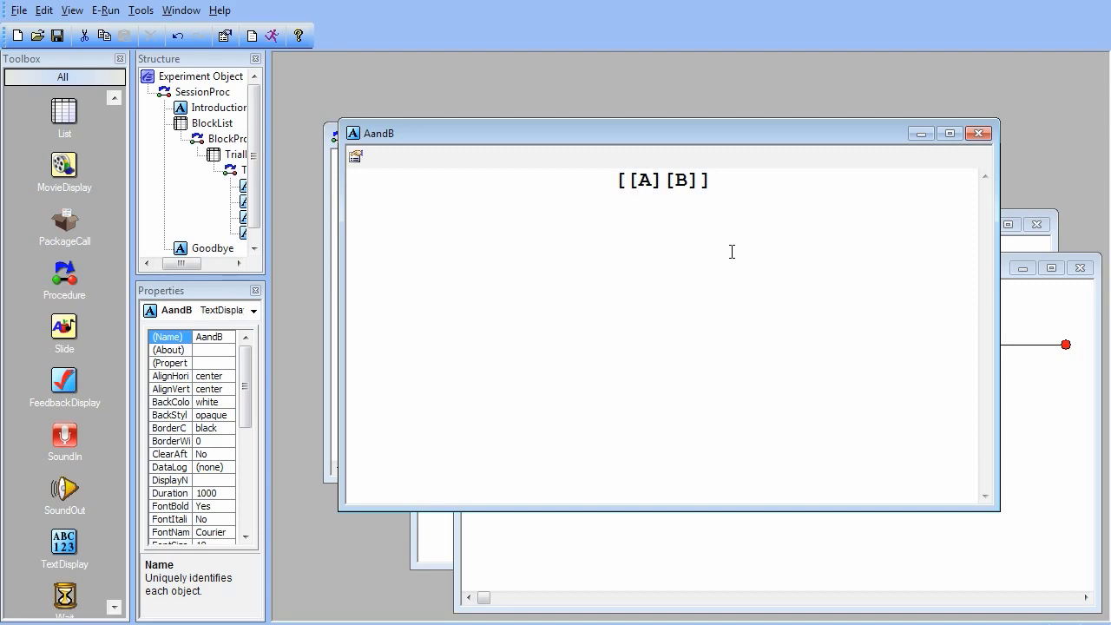